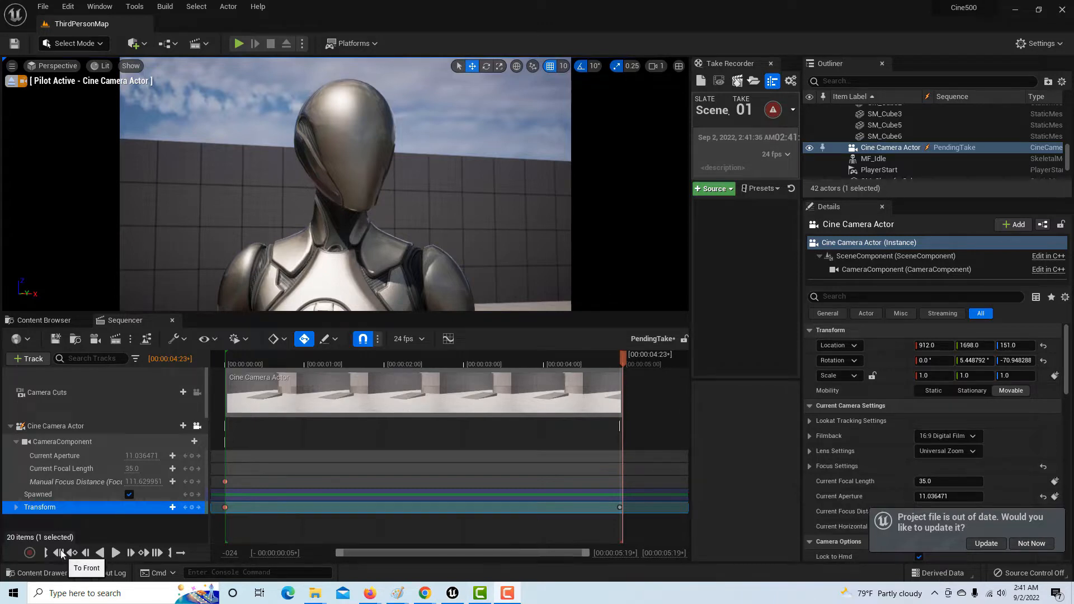
Step: Rewind the camera shot to its start, play the pan through, then pause
left_click(116, 553)
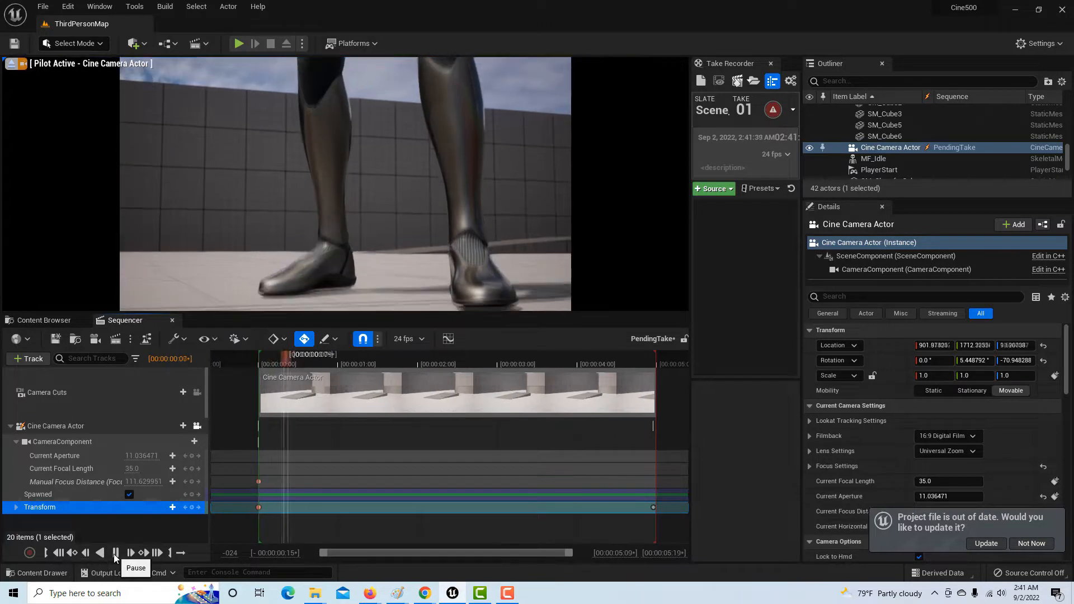
left_click(115, 552)
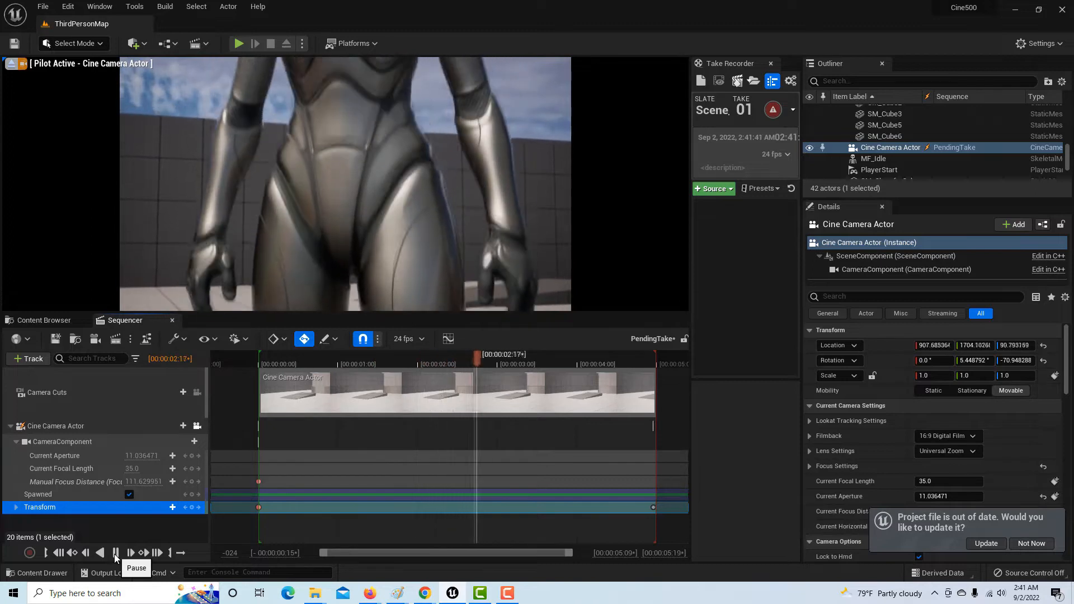
left_click(115, 553)
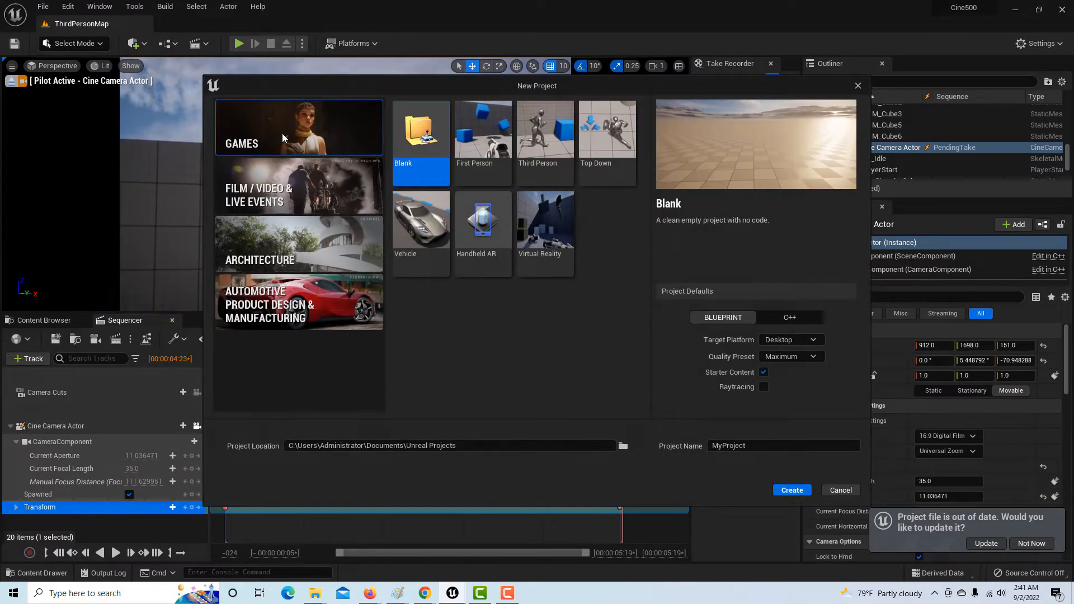
Step: Create a Third Person template project named Cine1001
left_click(544, 141)
type("C")
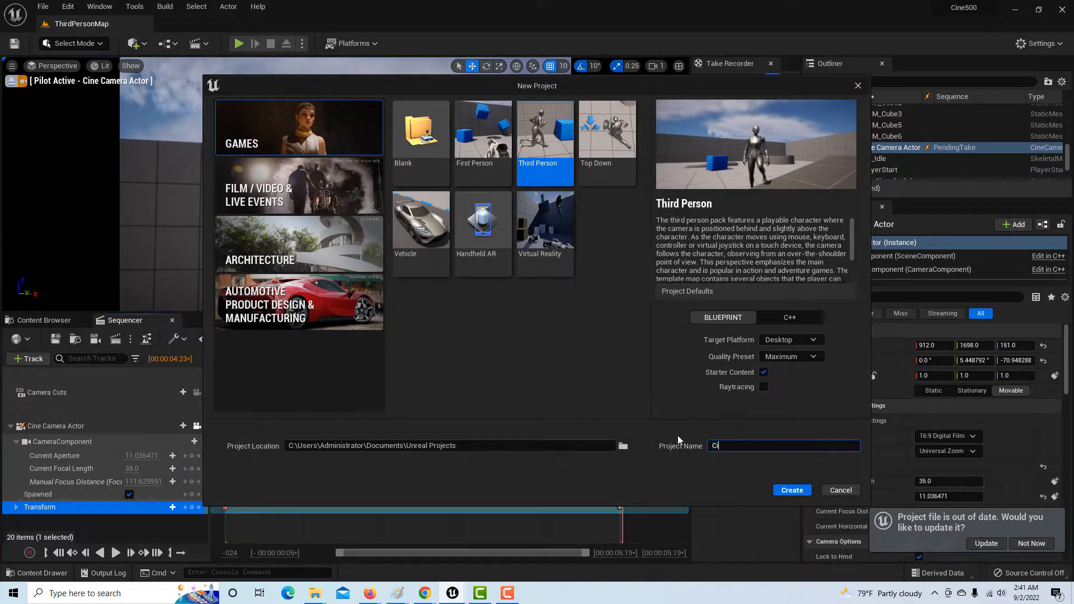
type("ine1001")
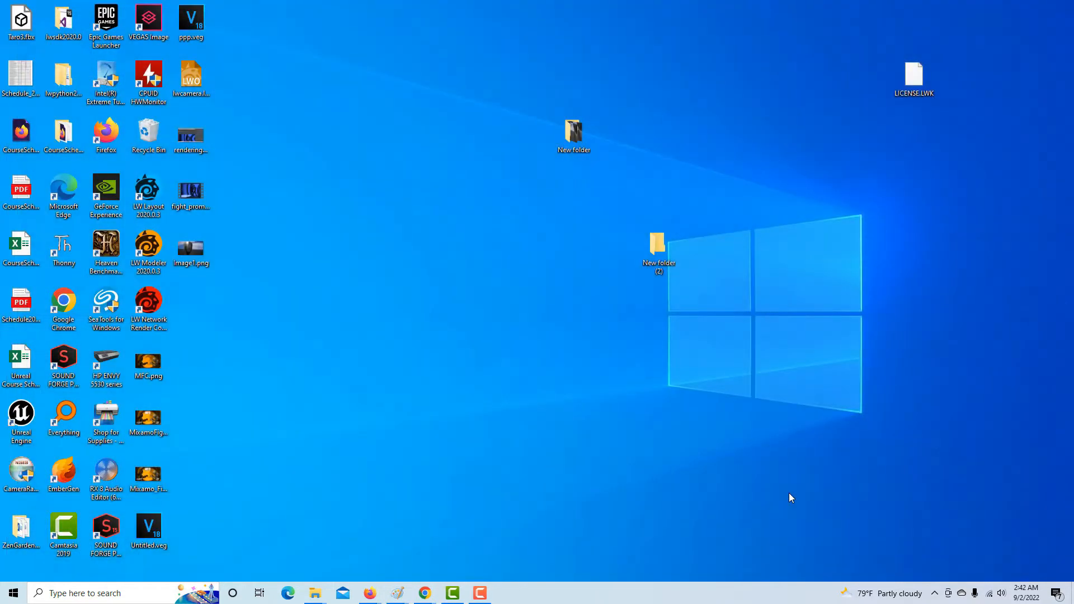
double_click(21, 420)
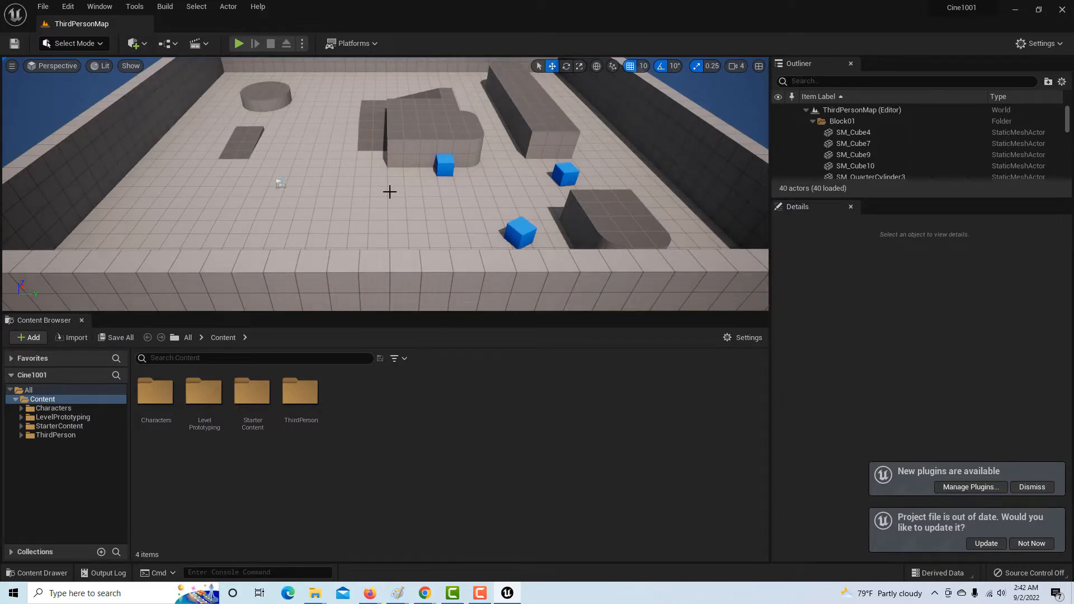
left_click_drag(390, 192, 390, 233)
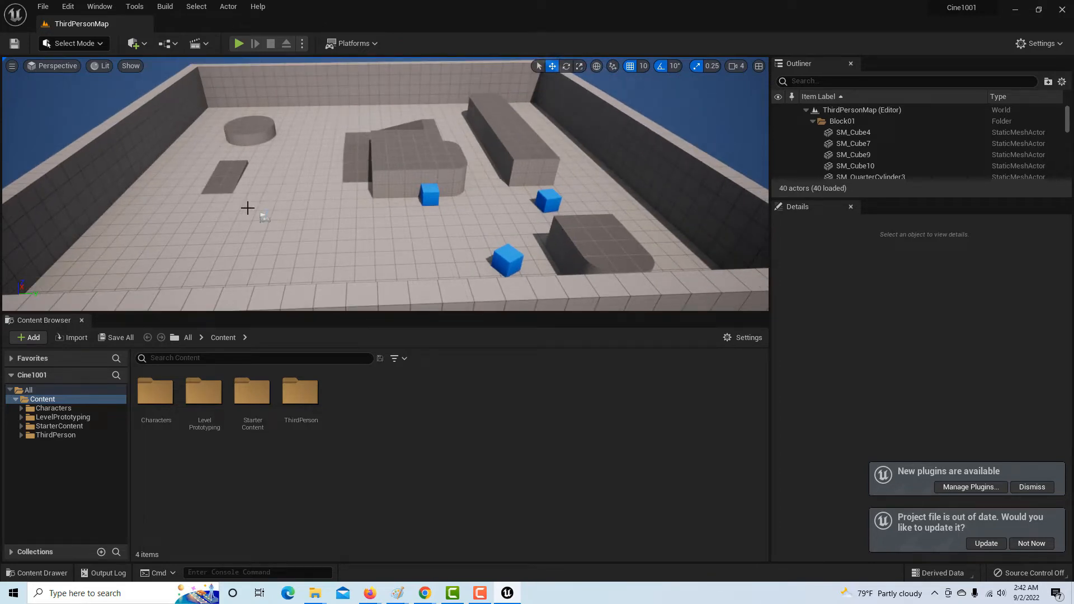
left_click(238, 43)
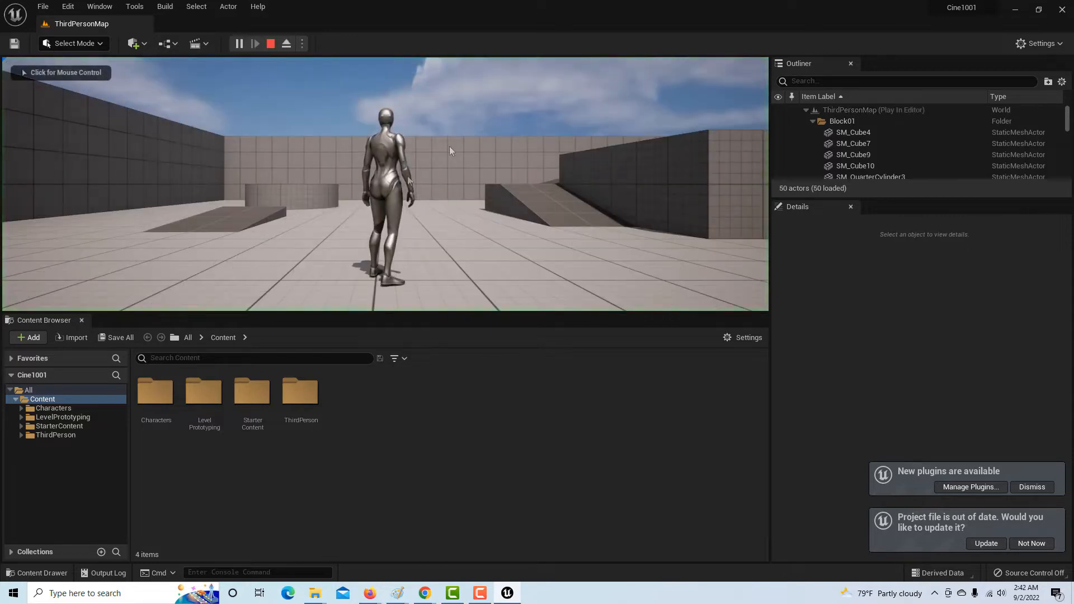
mouse_move(271, 43)
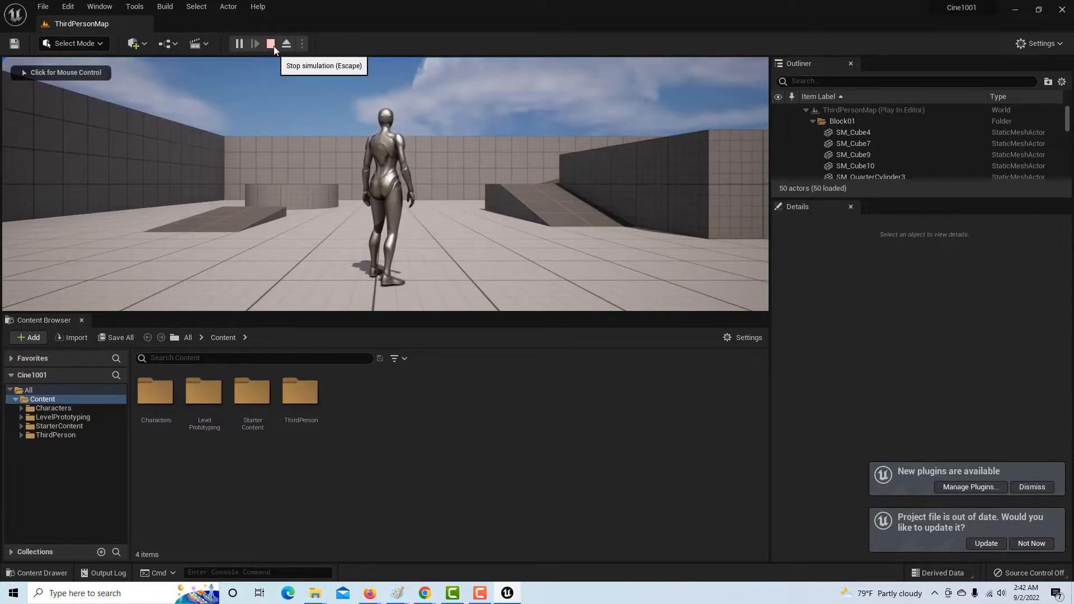
left_click(271, 43)
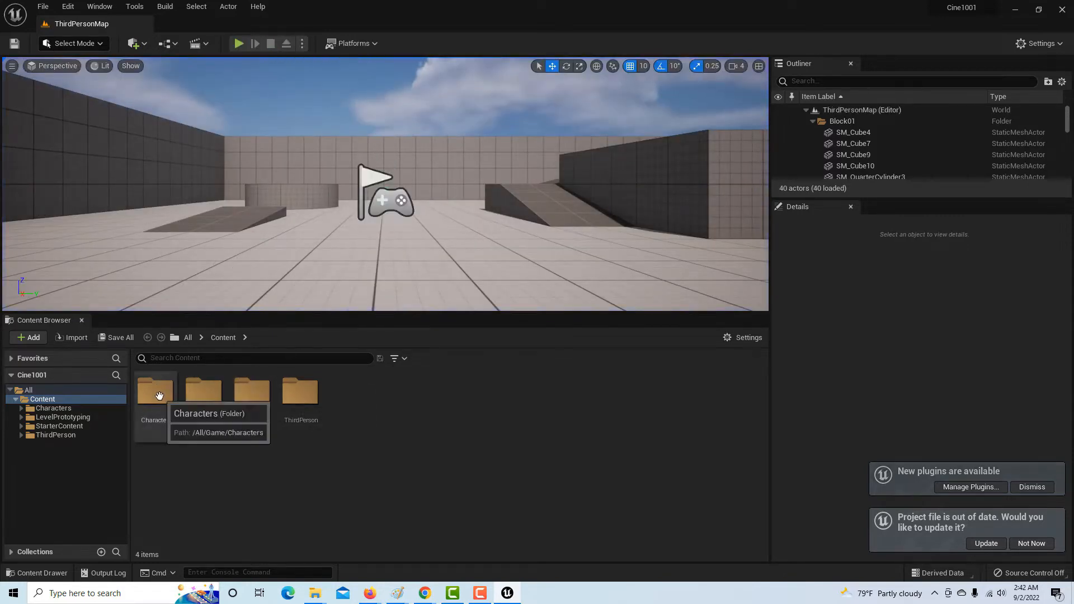
Step: Browse to Characters > Mannequins > Quinn's animations and pick MF_Idle
left_click(1032, 486)
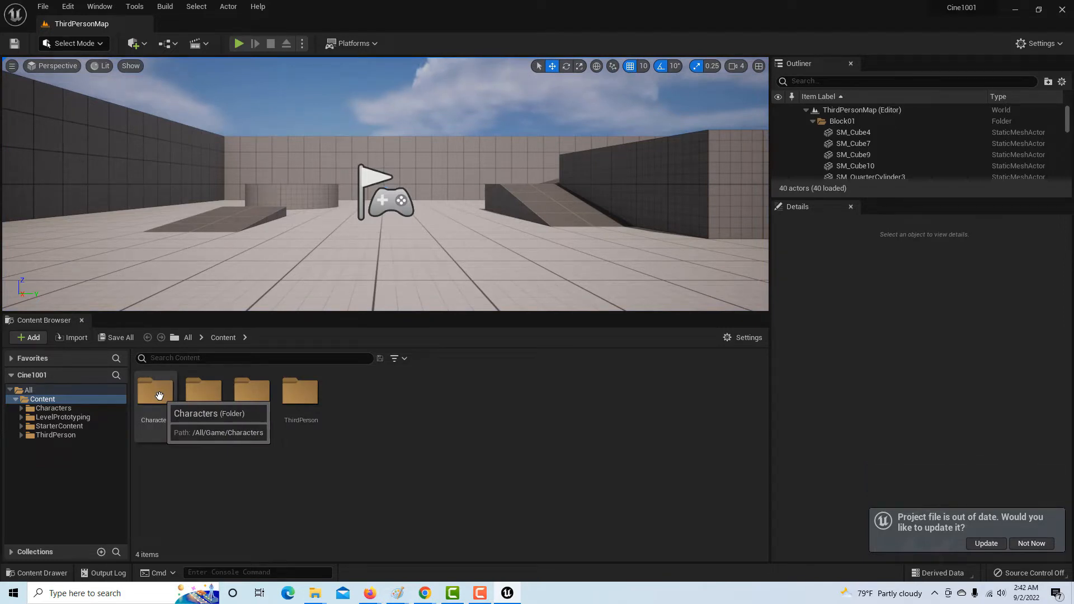
double_click(153, 390)
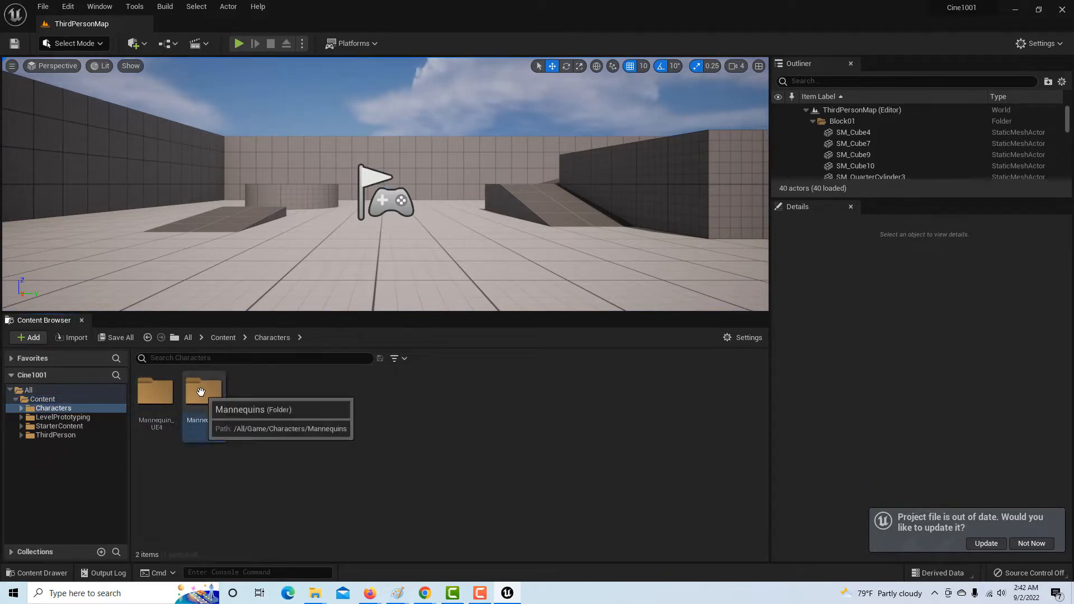
double_click(204, 390)
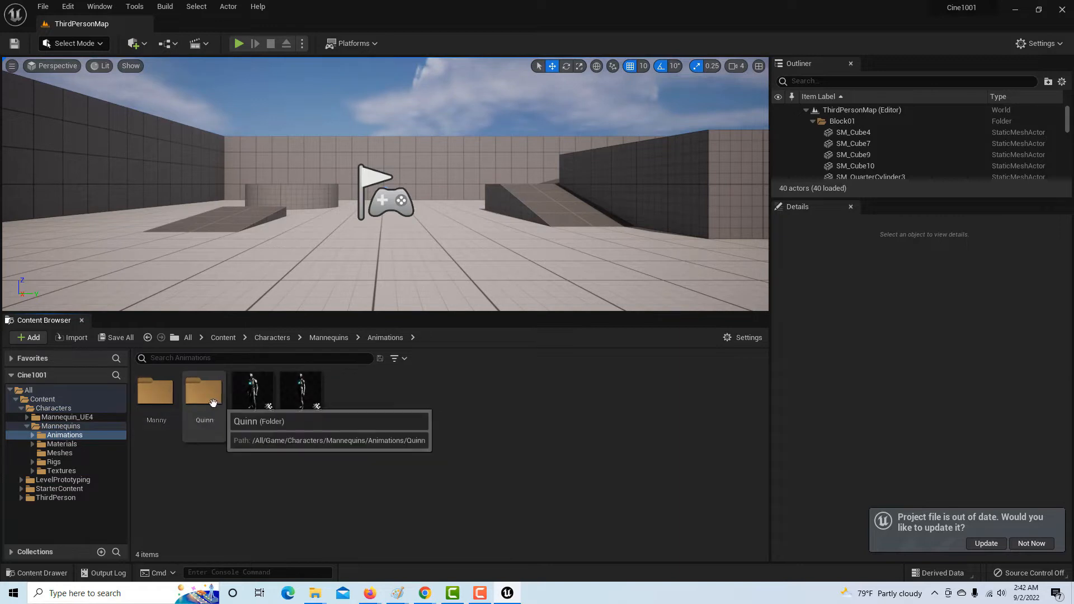
double_click(204, 394)
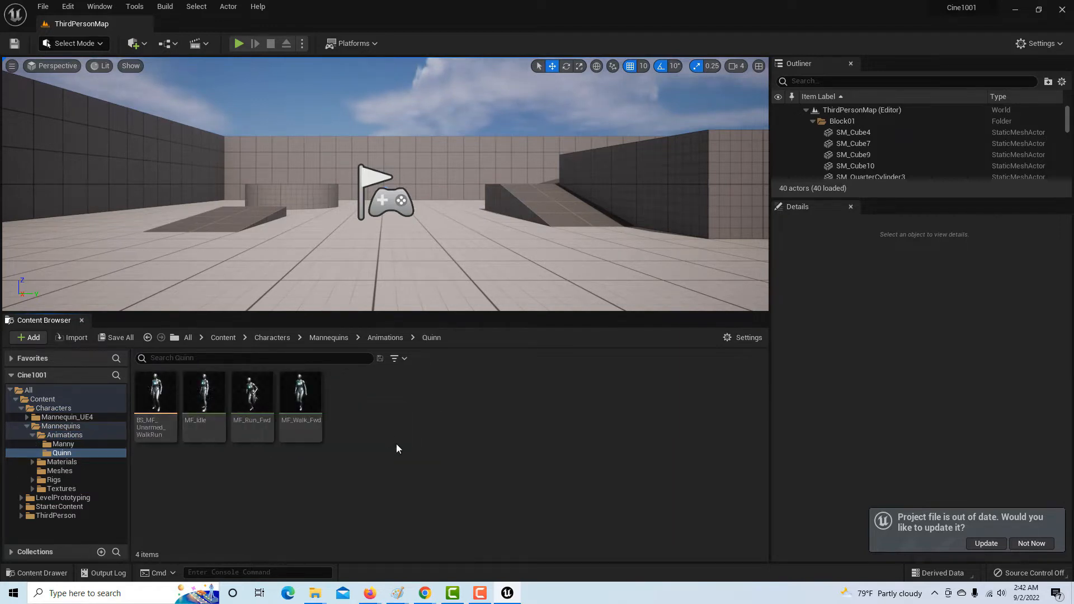
mouse_move(506, 342)
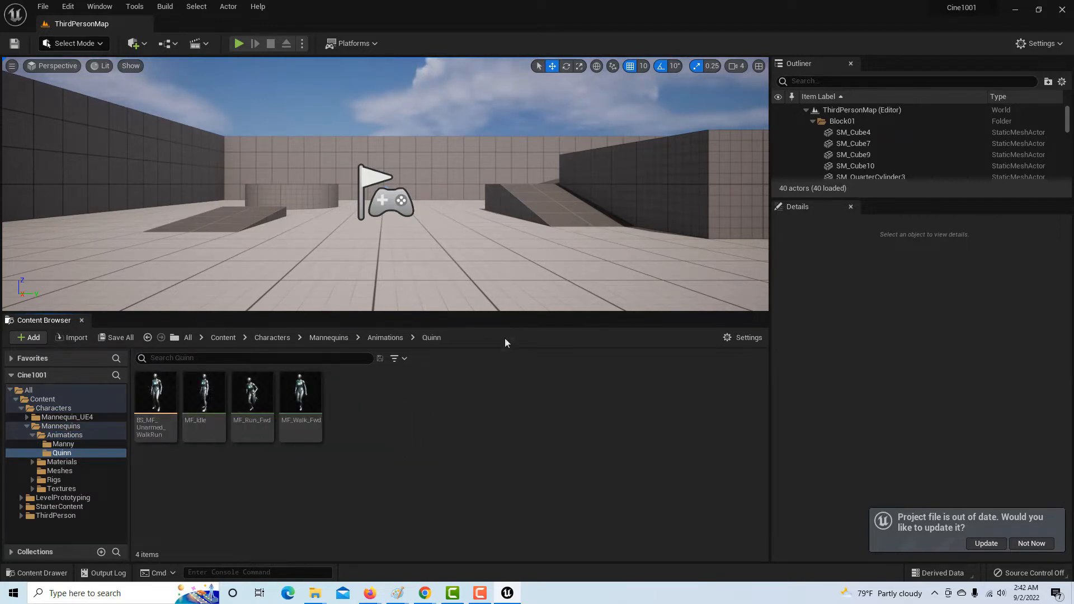
left_click(204, 393)
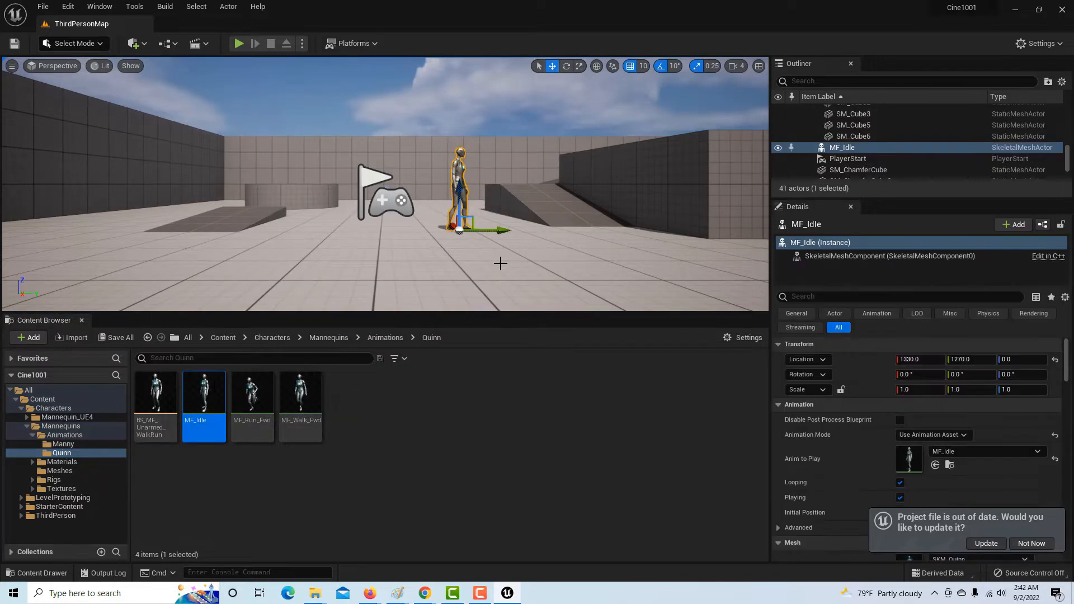
mouse_move(531, 275)
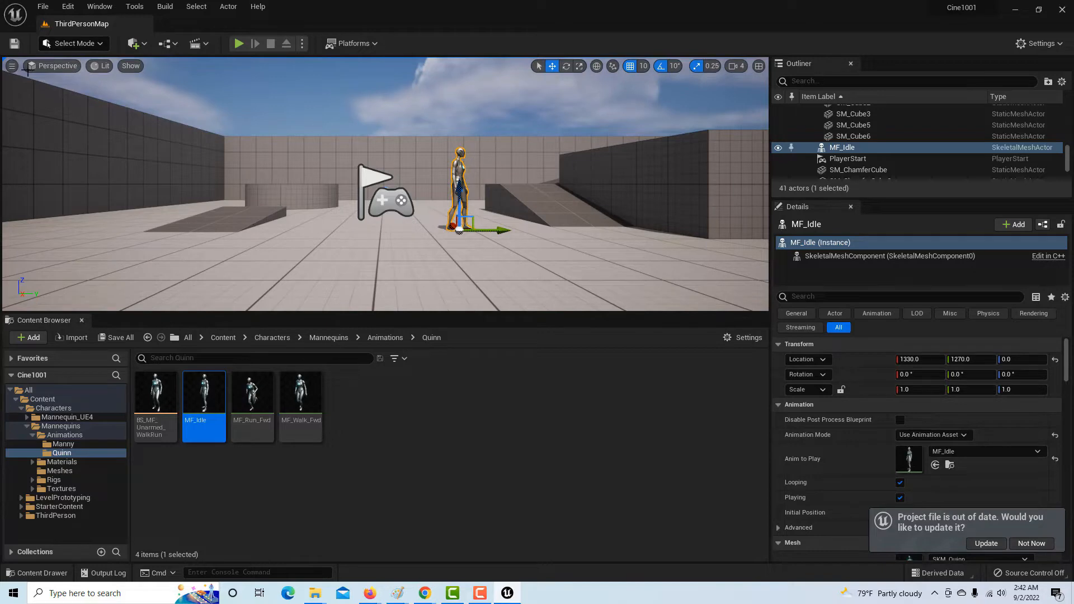
mouse_move(99, 6)
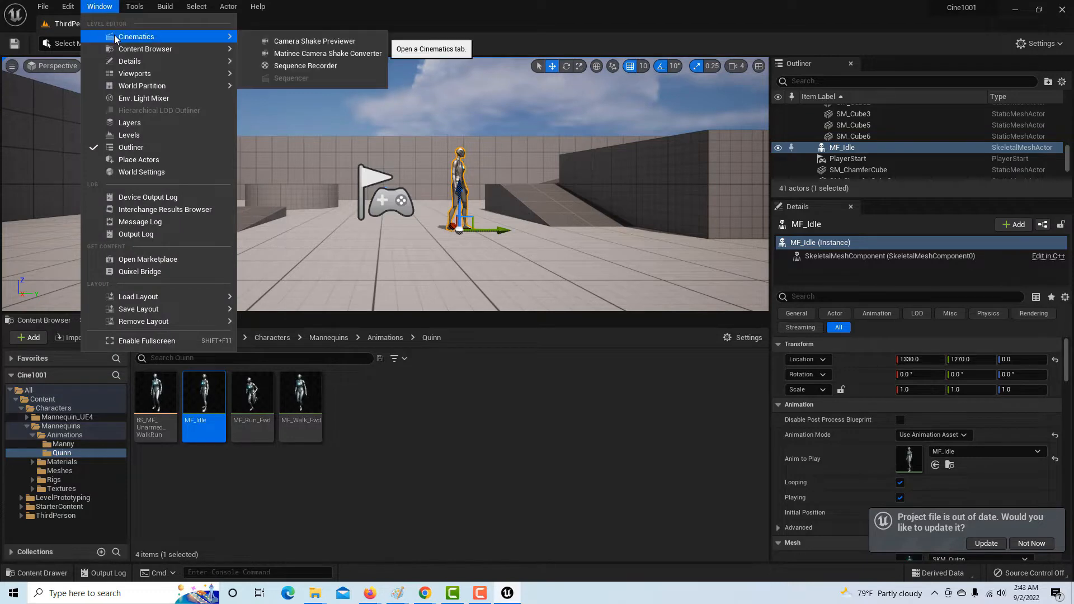
mouse_move(305, 65)
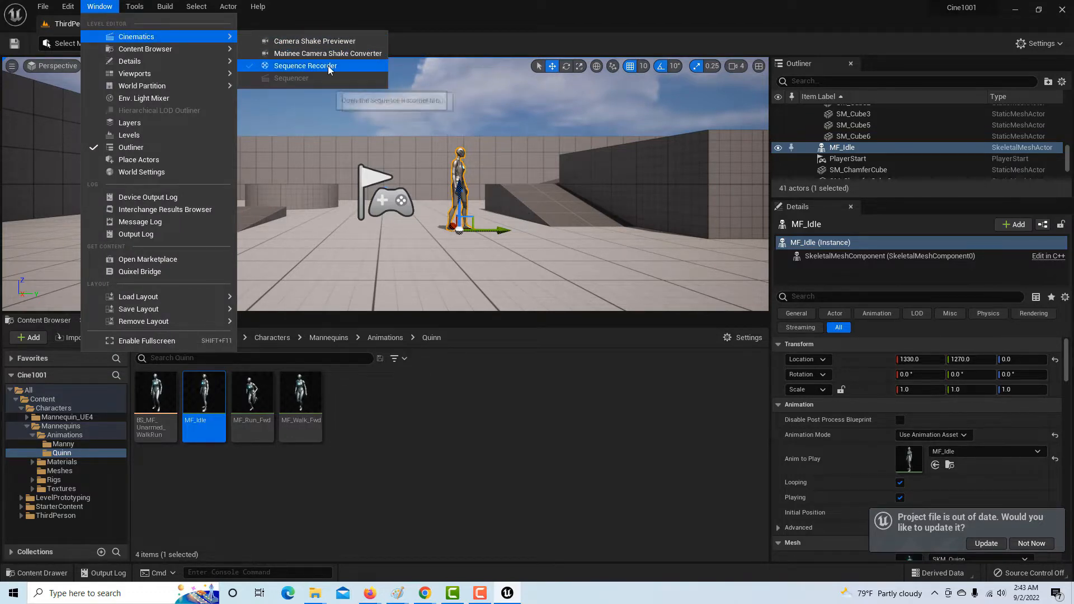
Step: Open the Sequence Recorder panel from Window > Cinematics
left_click(307, 66)
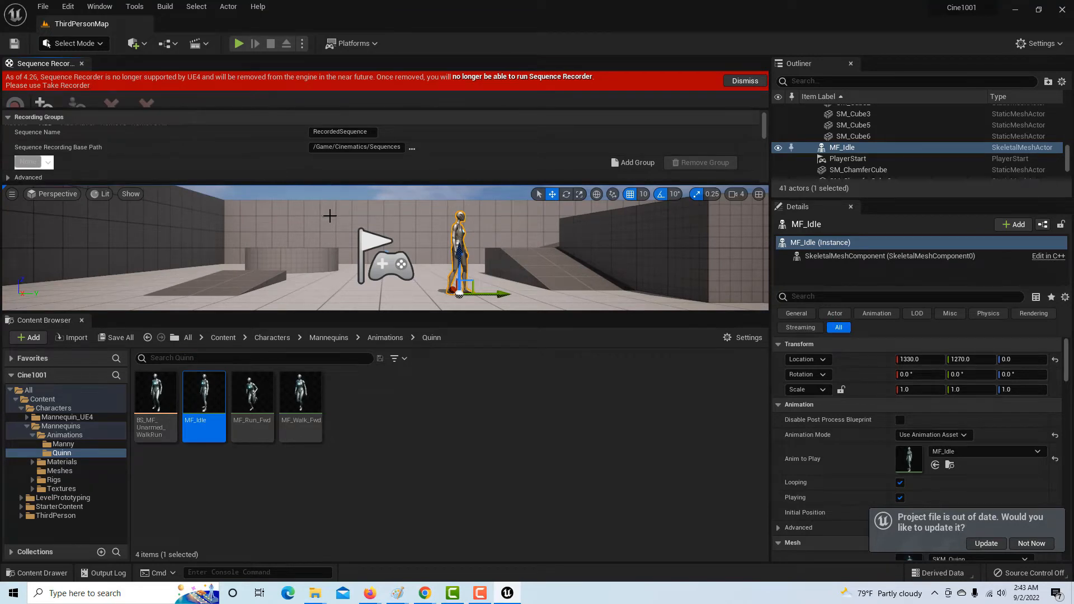
mouse_move(73, 95)
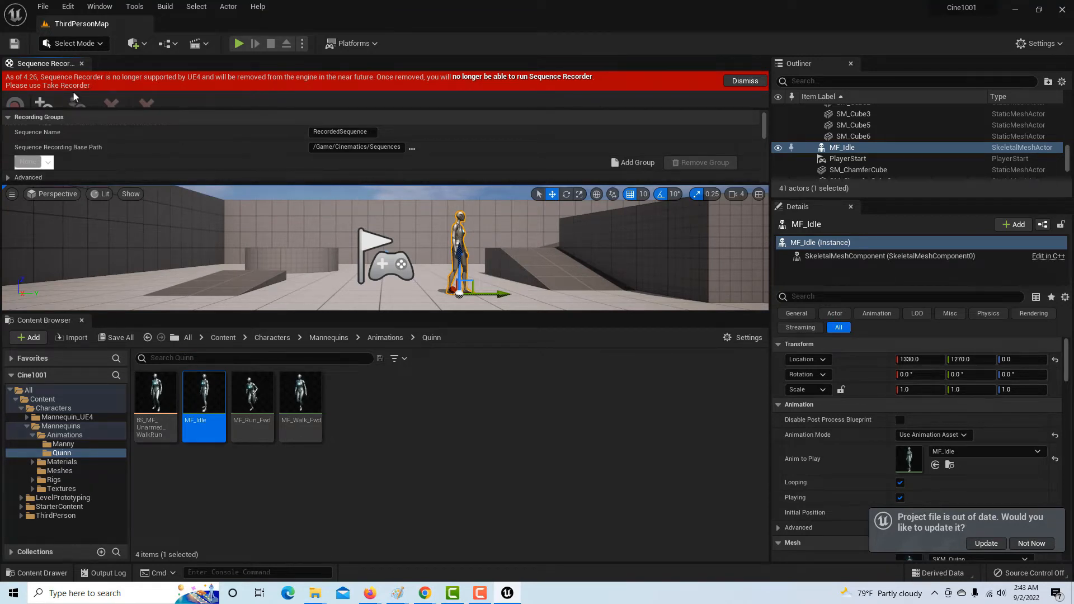
mouse_move(108, 100)
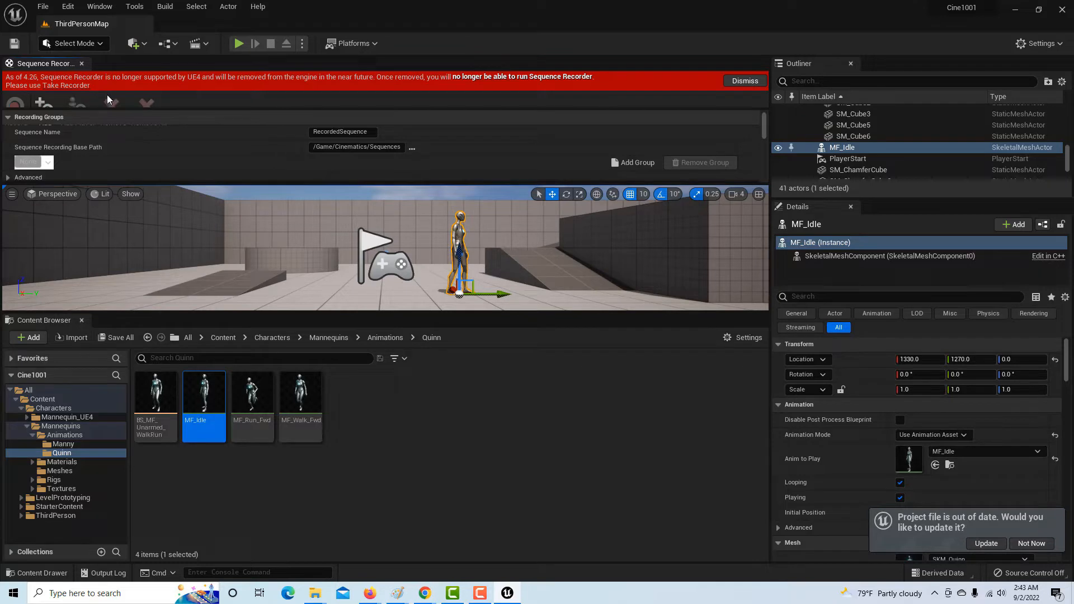
mouse_move(182, 110)
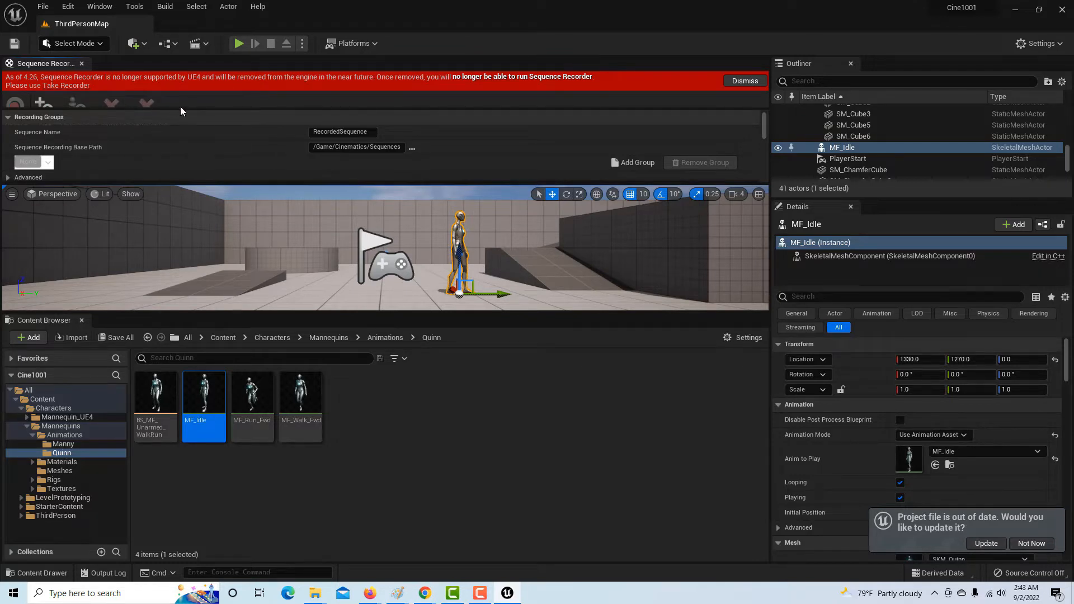
mouse_move(187, 110)
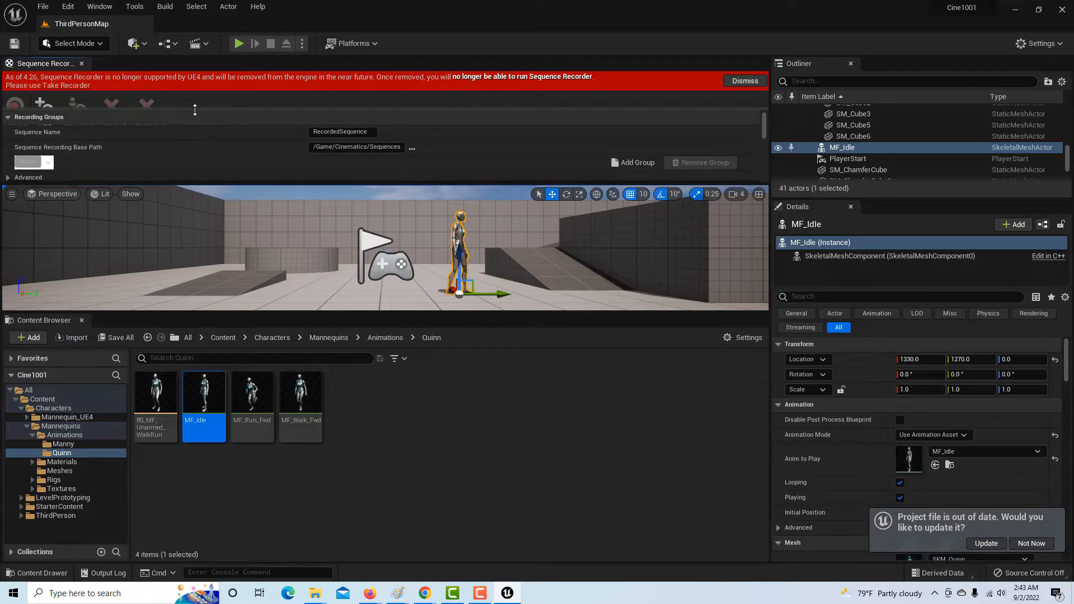
mouse_move(202, 124)
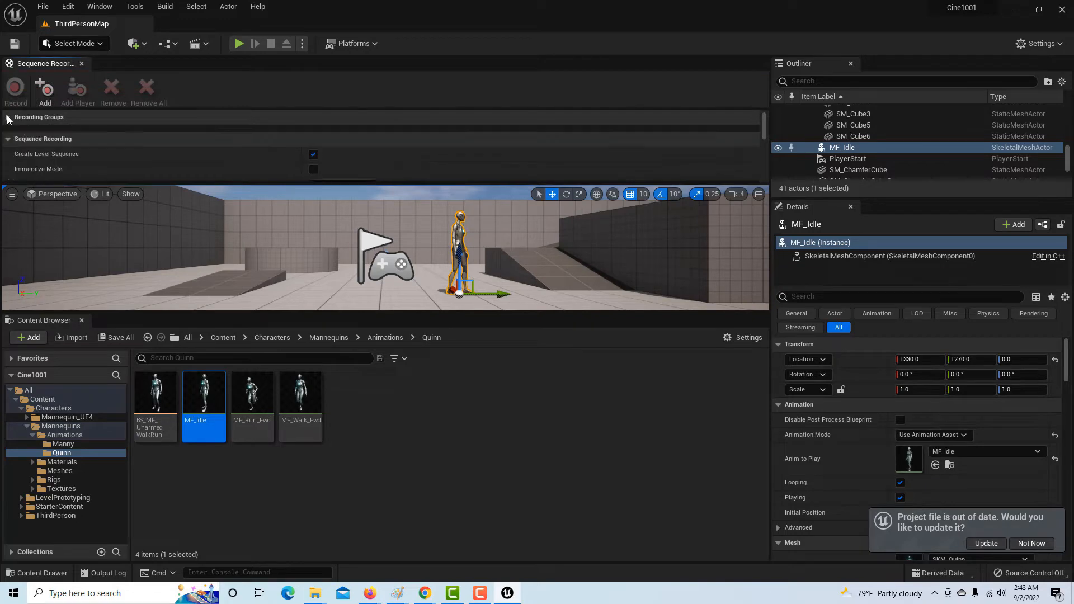
mouse_move(67, 6)
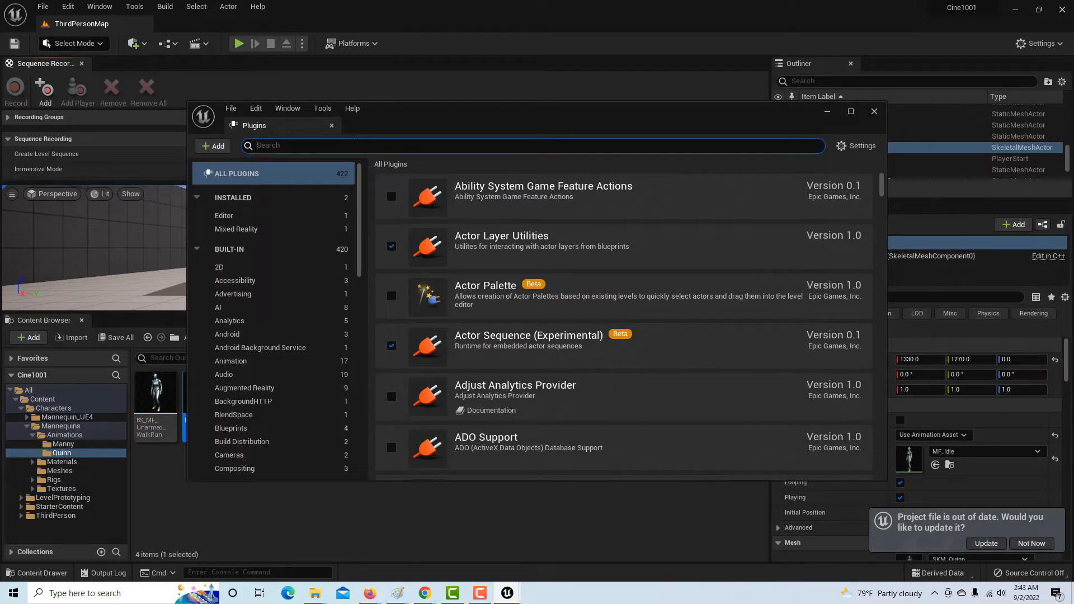
Step: Find and enable the Take Recorder plugin, then restart the editor
type("take recor")
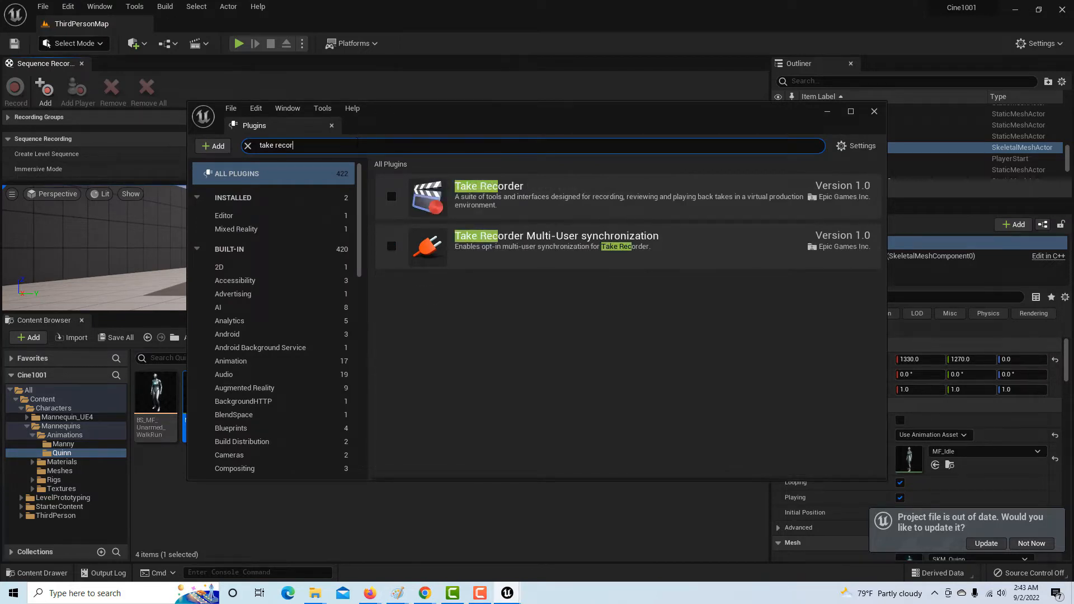
left_click(391, 196)
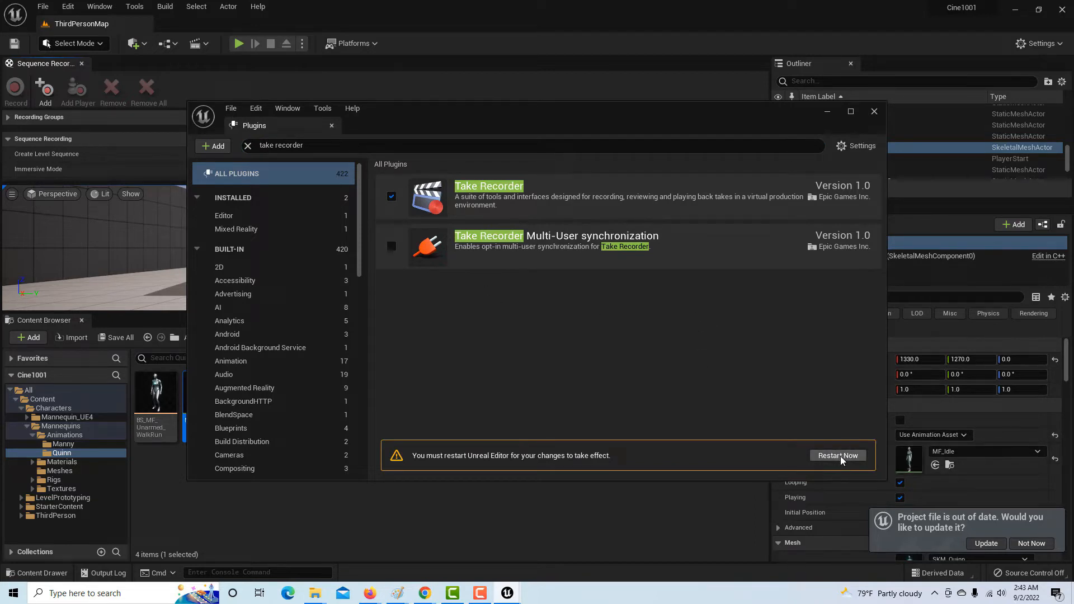
left_click(837, 455)
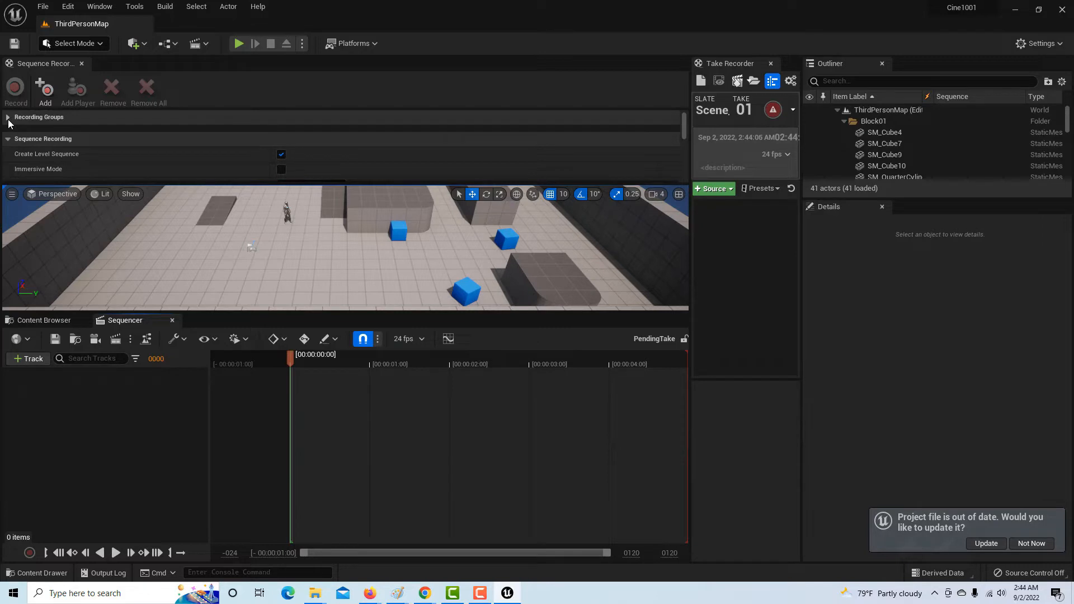
Step: Collapse the Sequence Recording and Audio Recording settings sections
left_click(7, 139)
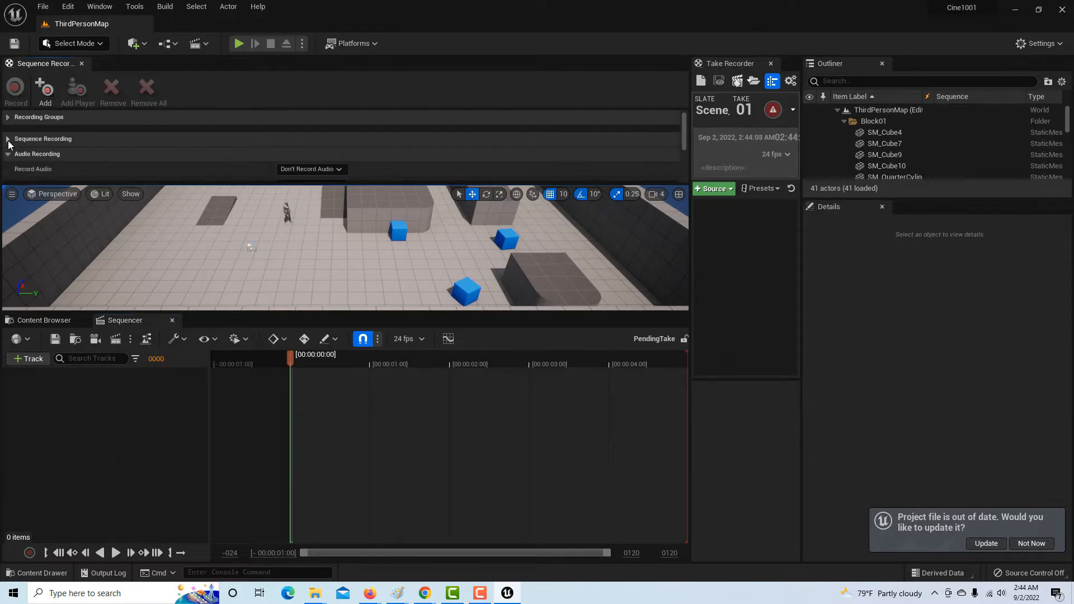
left_click(7, 153)
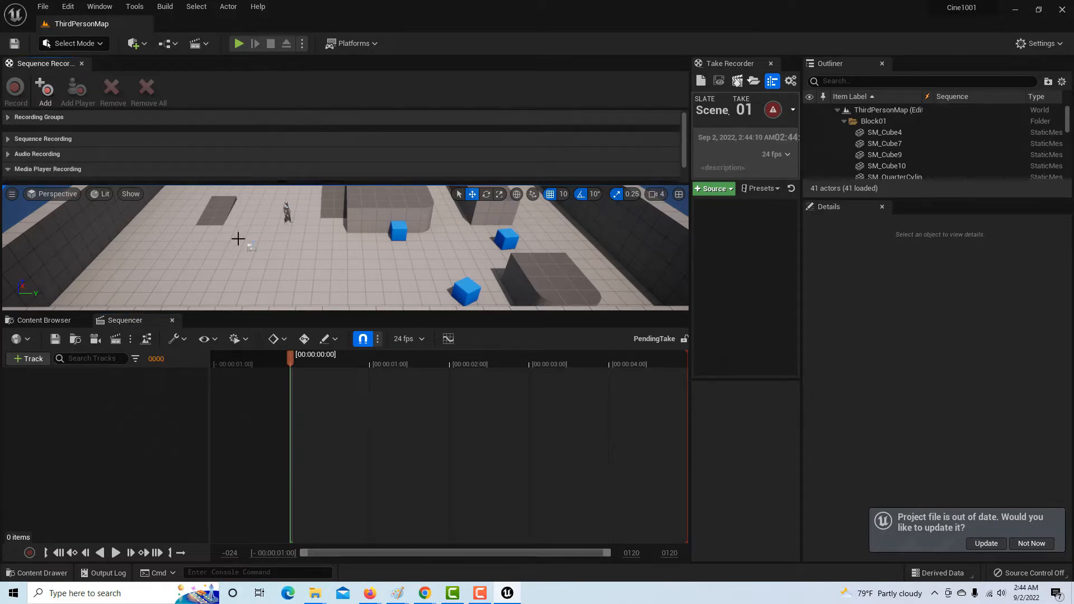
left_click(100, 6)
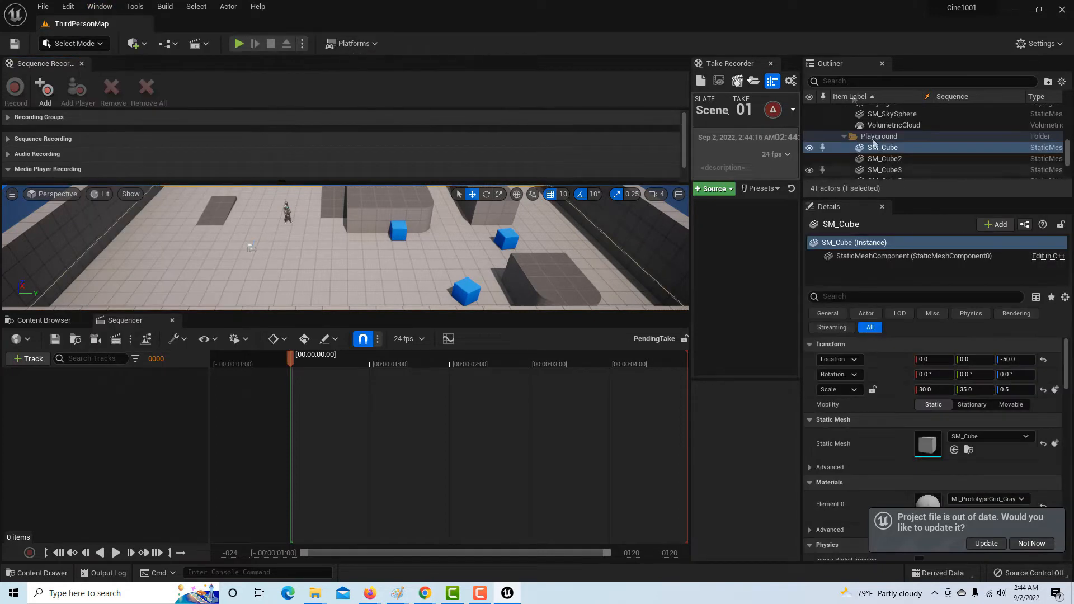
mouse_move(739, 144)
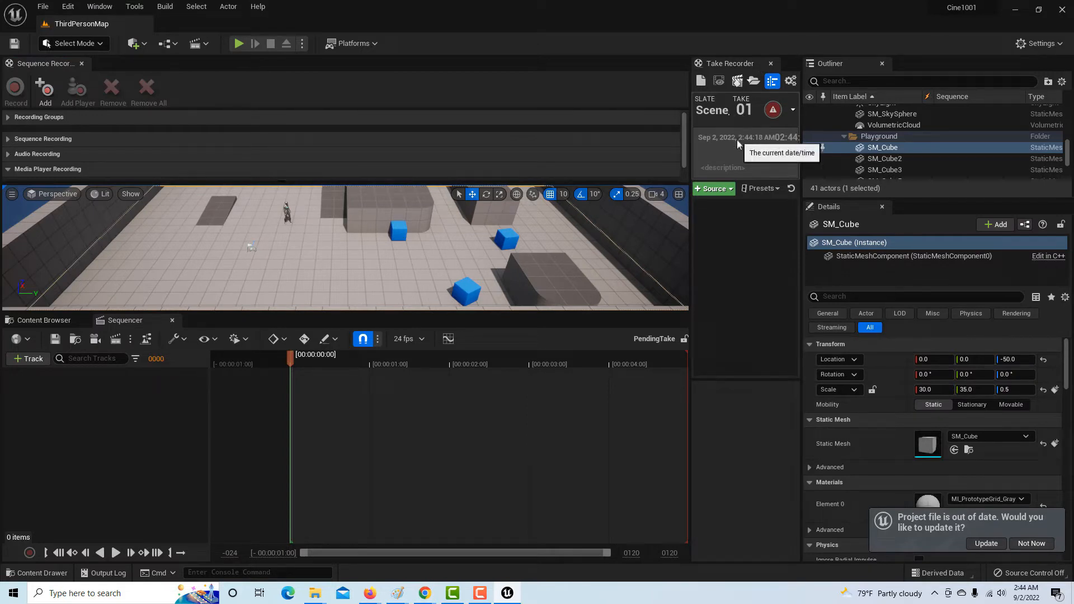
mouse_move(12, 173)
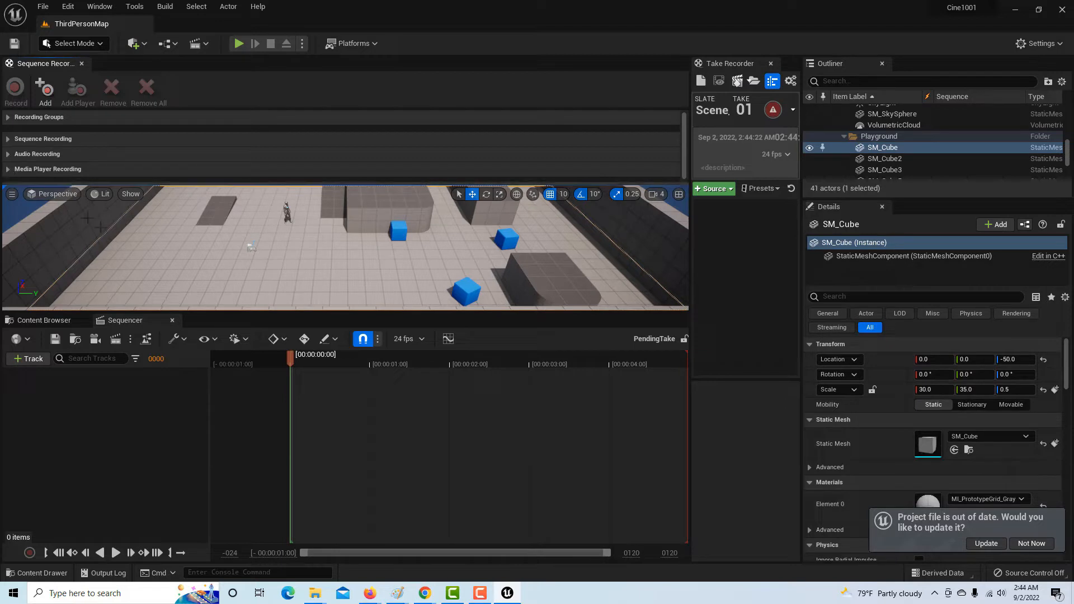
left_click(100, 6)
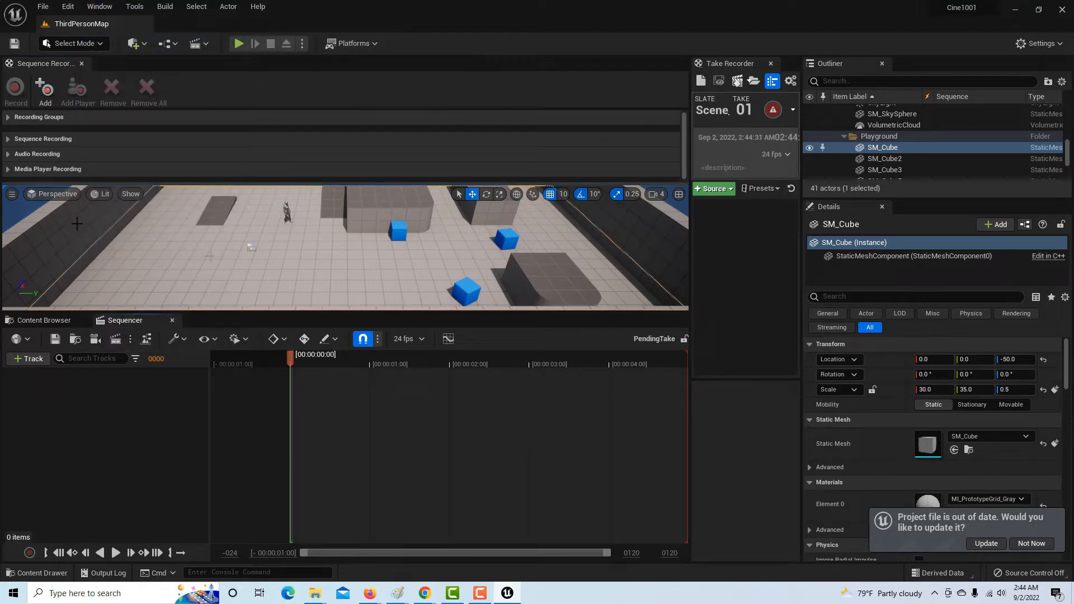
mouse_move(300, 268)
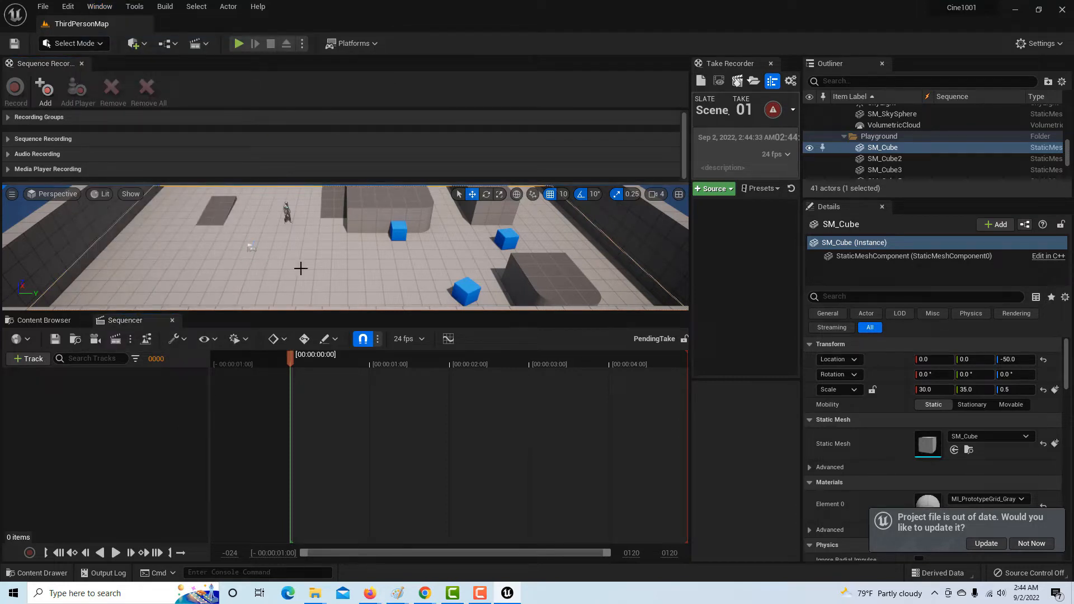
Step: Switch between Content Browser and Sequencer, and toggle the Recording Groups section
left_click(43, 320)
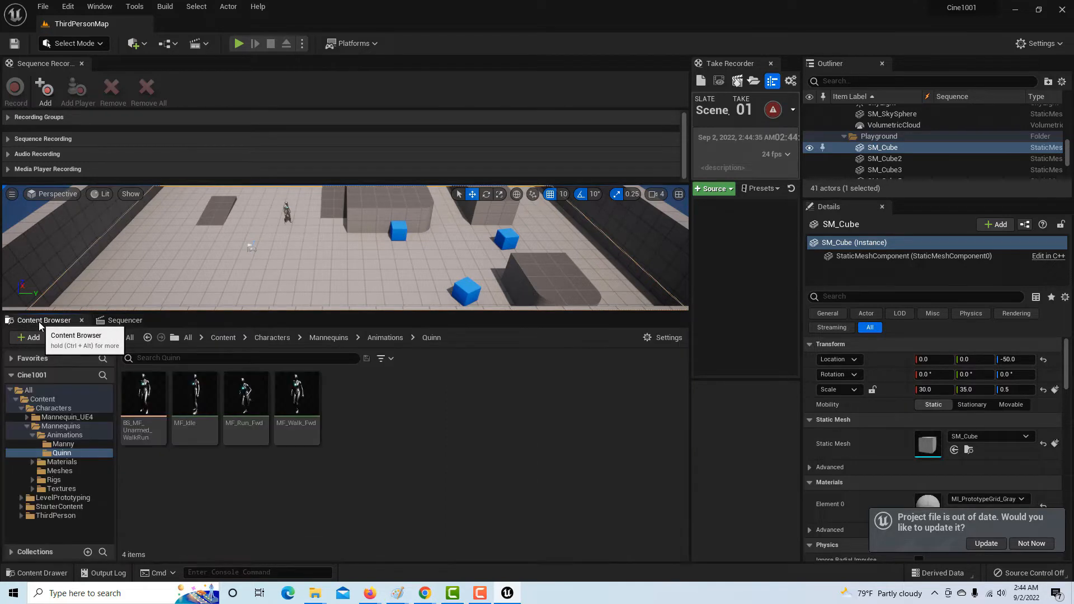
left_click(125, 321)
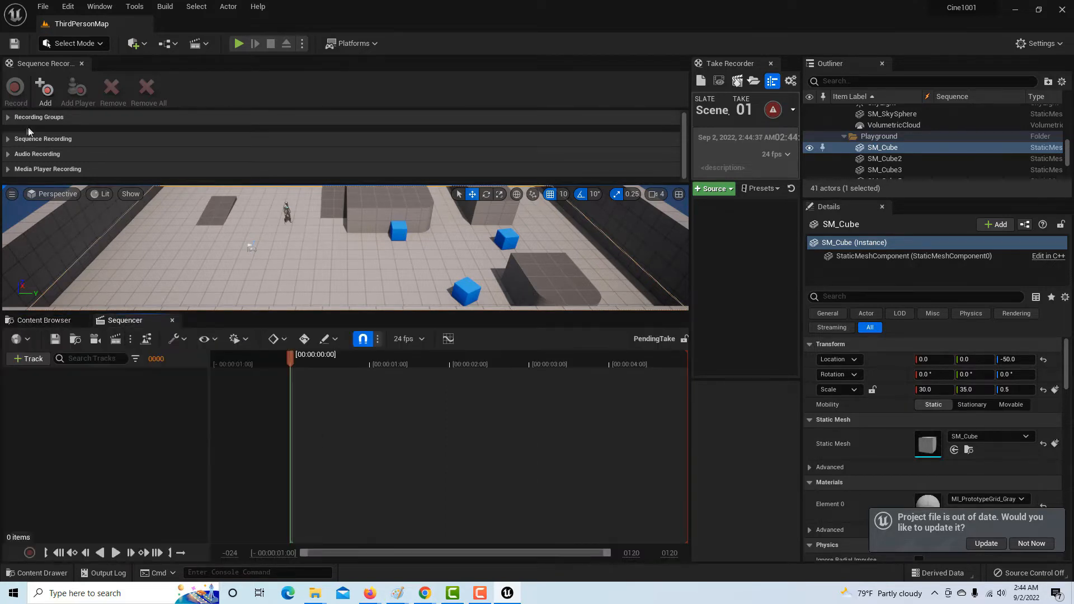
left_click(8, 117)
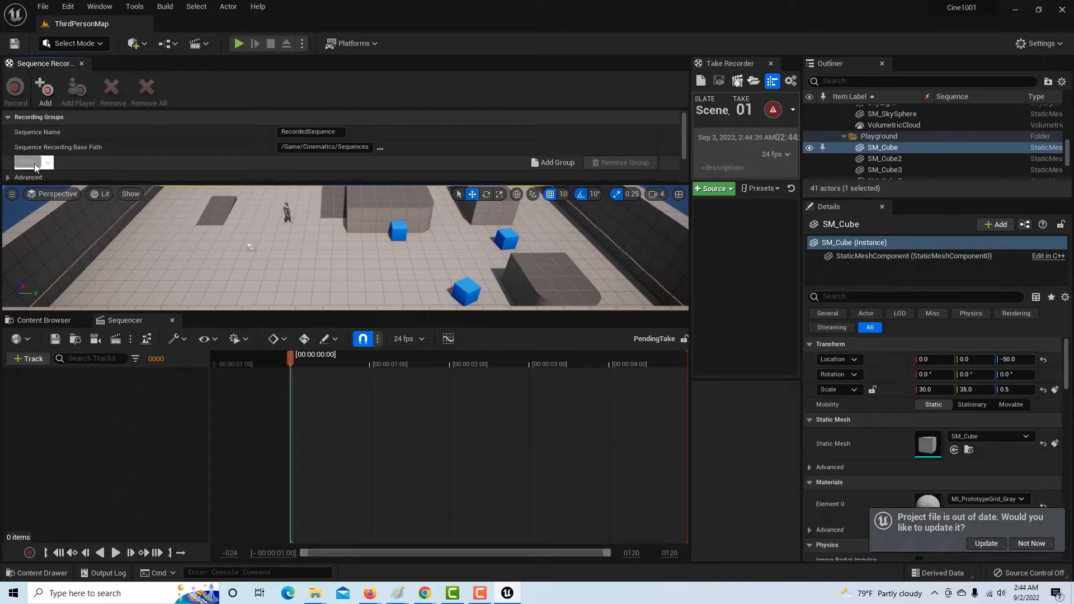
left_click(7, 117)
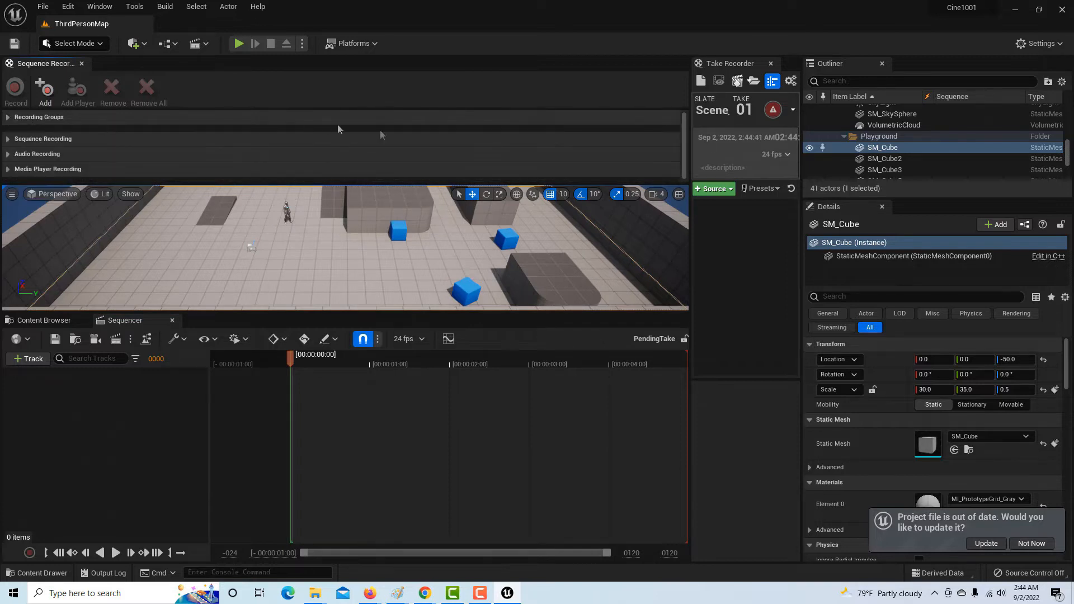
mouse_move(154, 164)
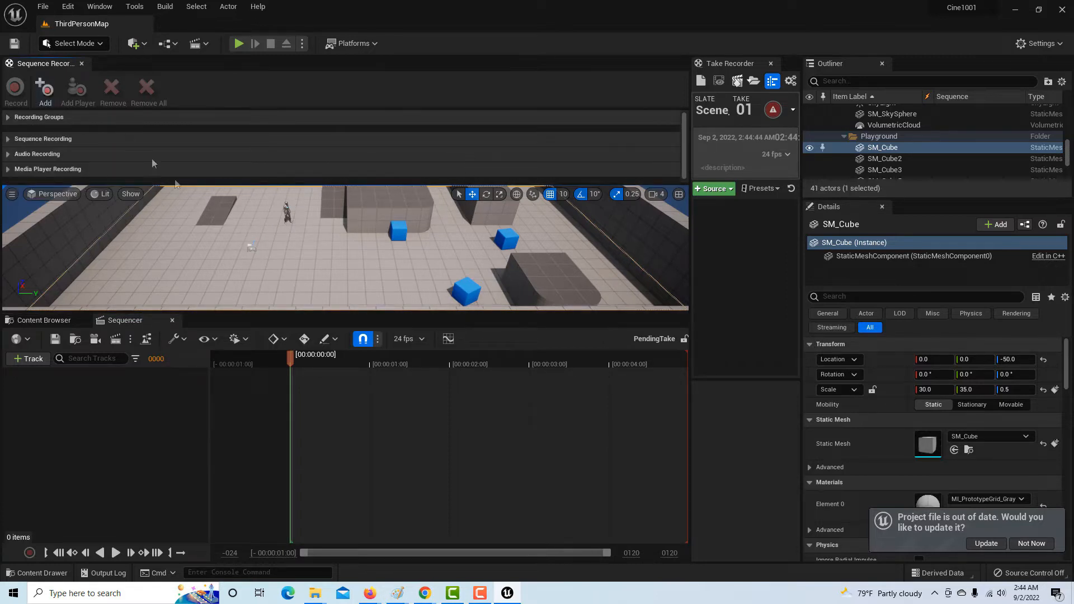
left_click(56, 195)
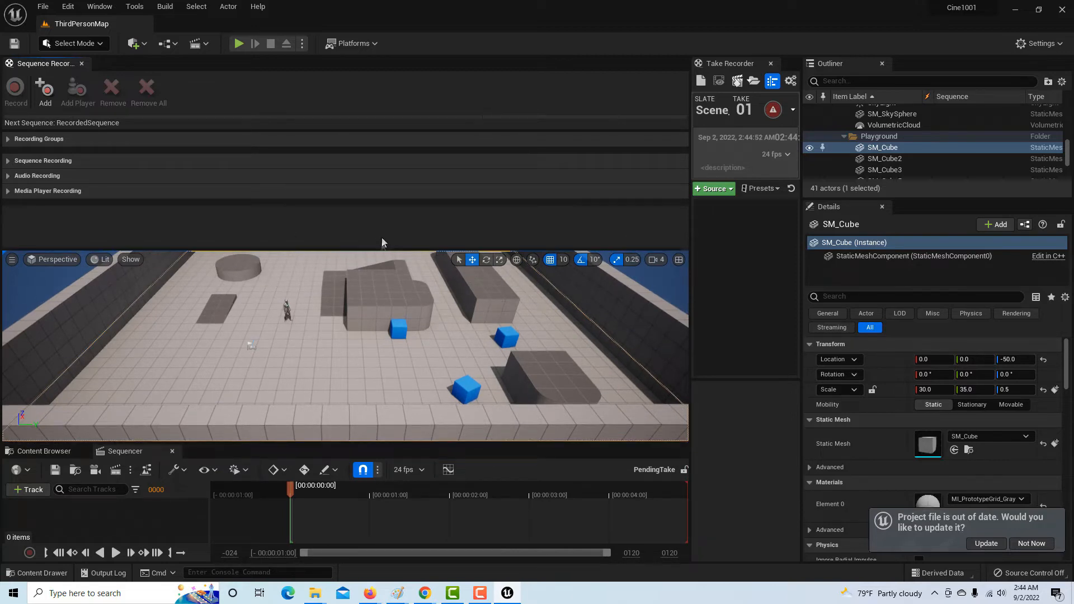
mouse_move(403, 157)
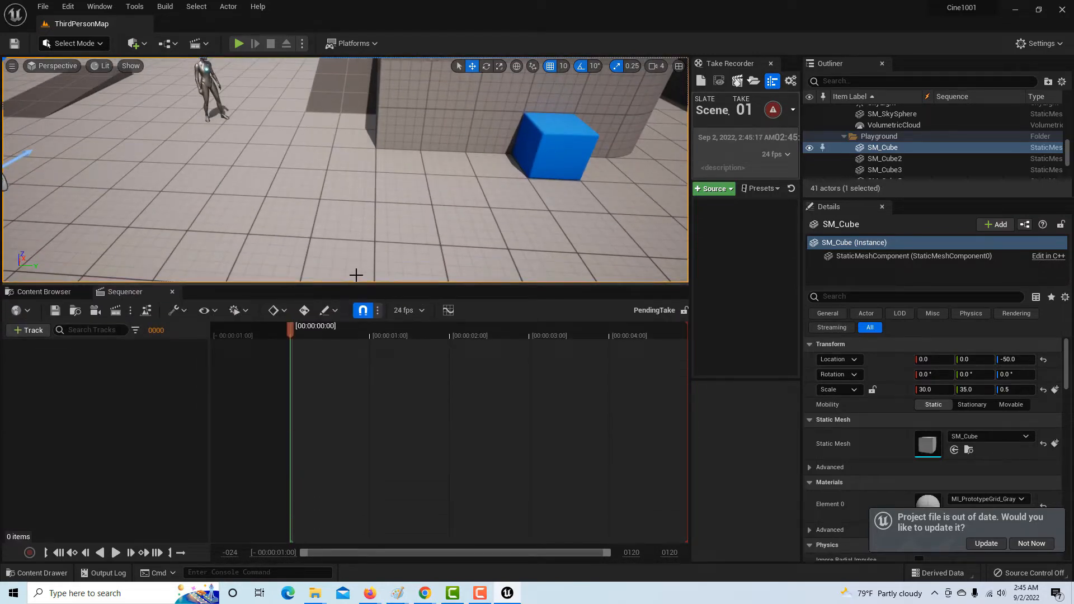
mouse_move(94, 314)
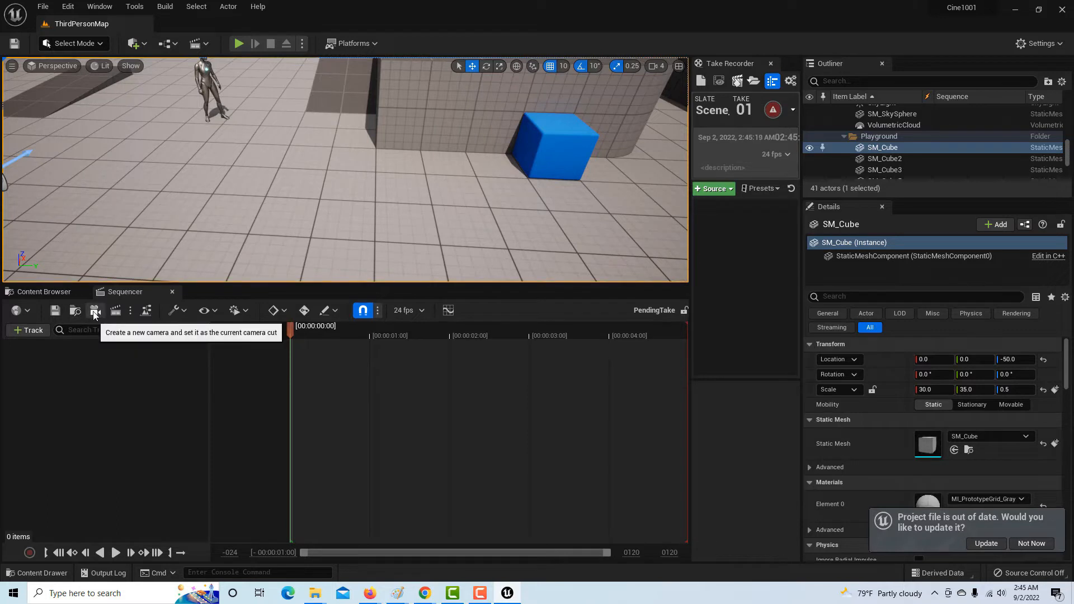
Step: Add a new cine camera as the sequence's current camera cut
left_click(95, 310)
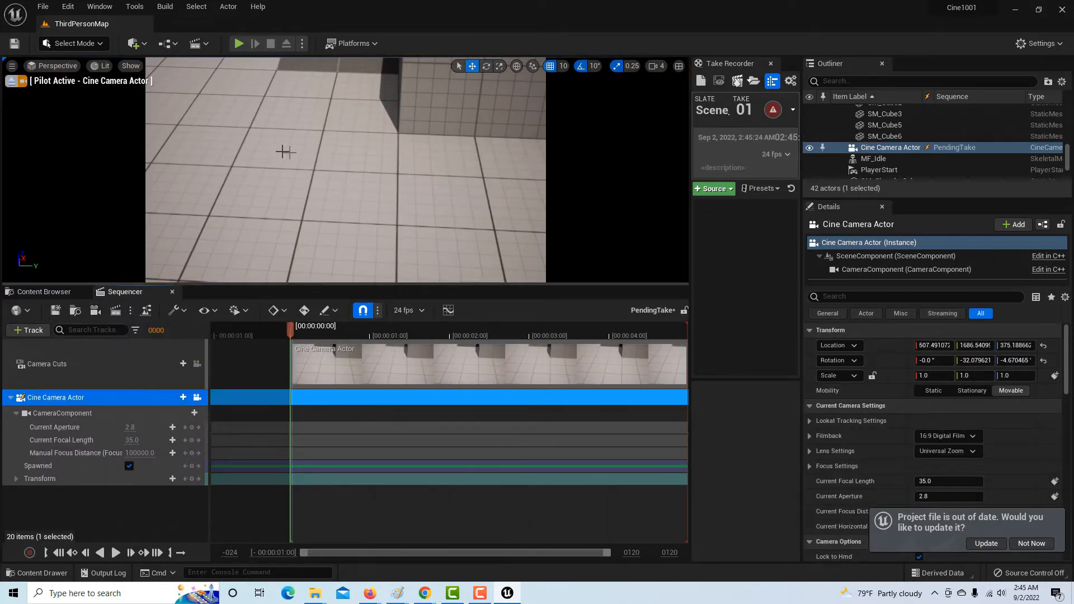
mouse_move(342, 162)
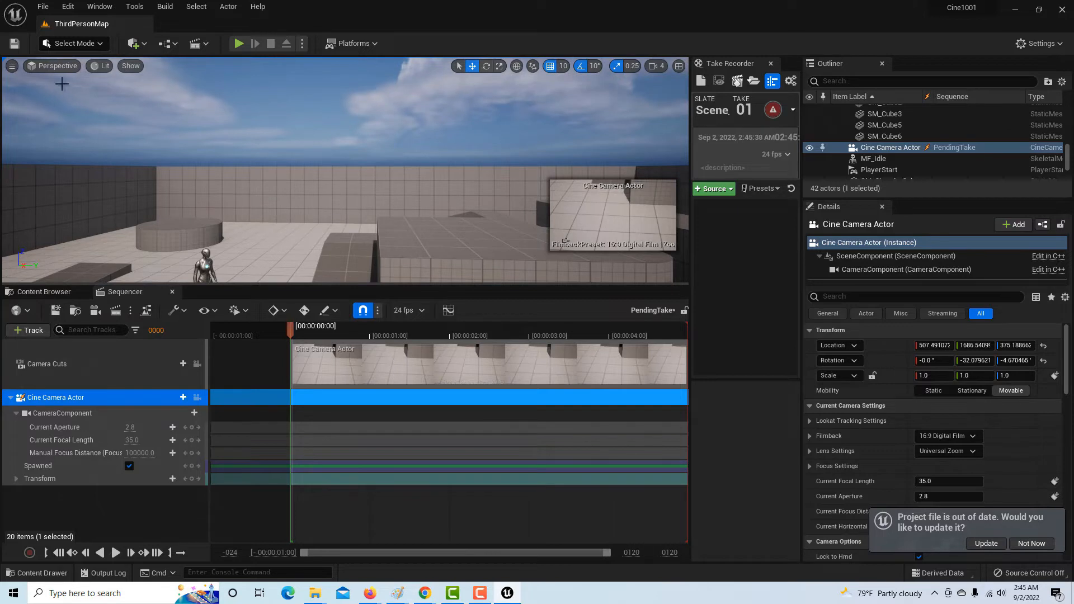
mouse_move(335, 155)
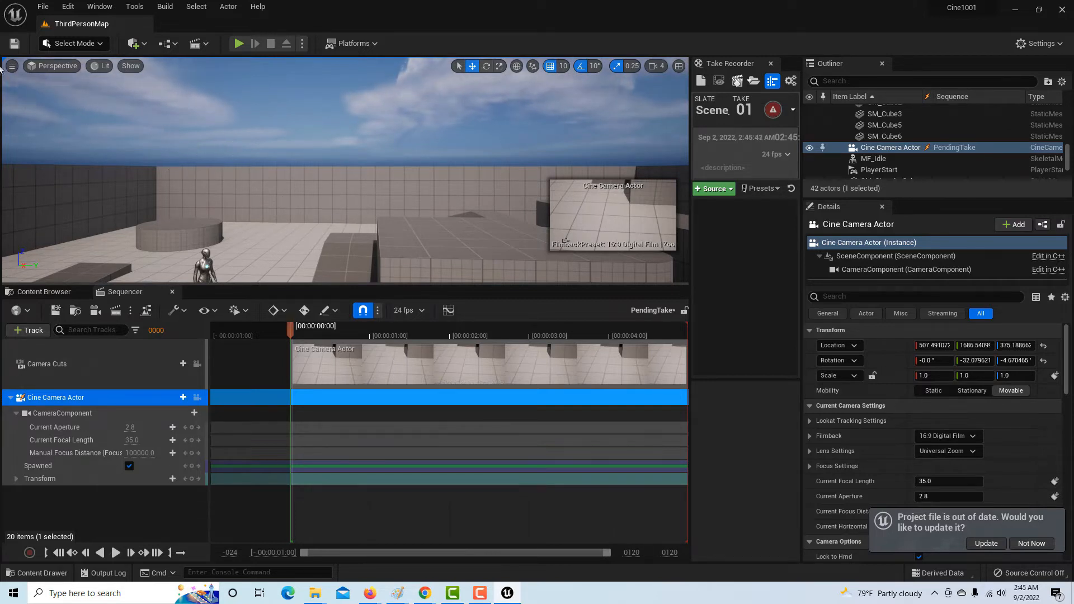
Step: Pilot the Cine Camera Actor from the viewport view menu to frame Quinn's feet
left_click(52, 66)
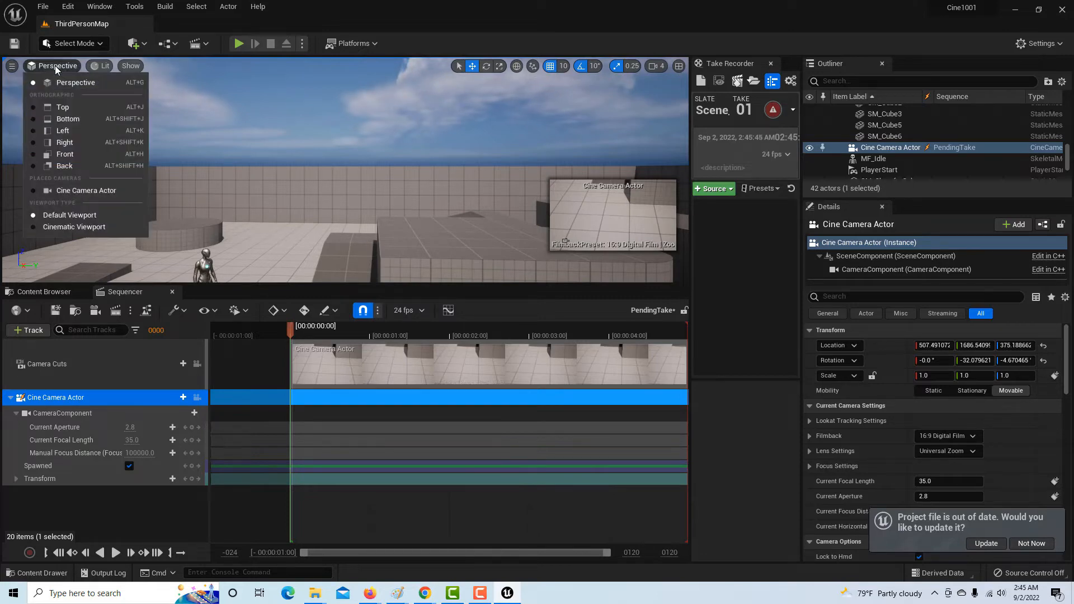
left_click(85, 191)
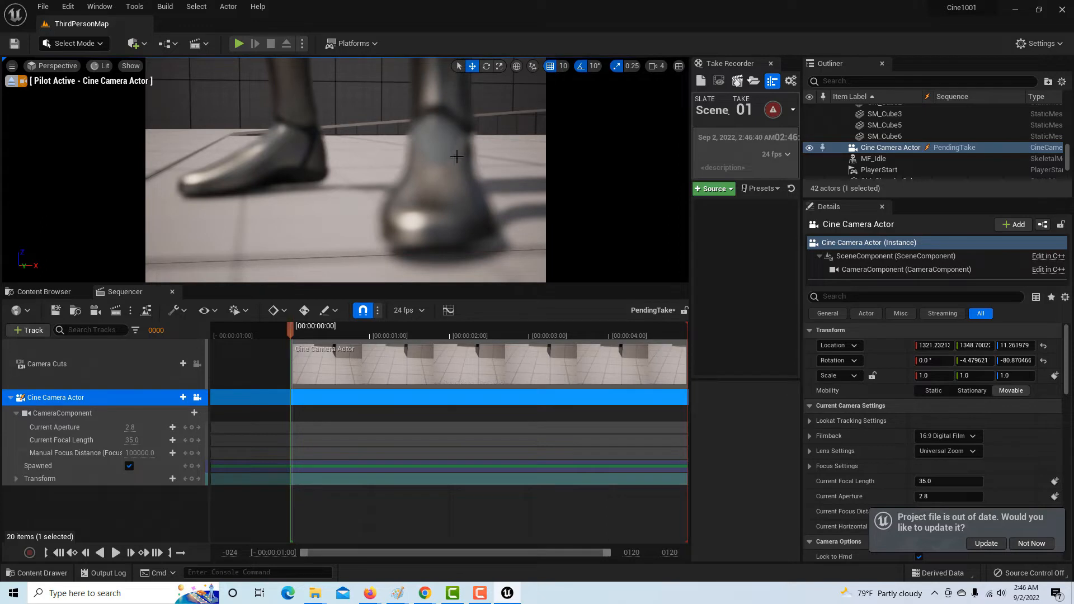
mouse_move(136, 452)
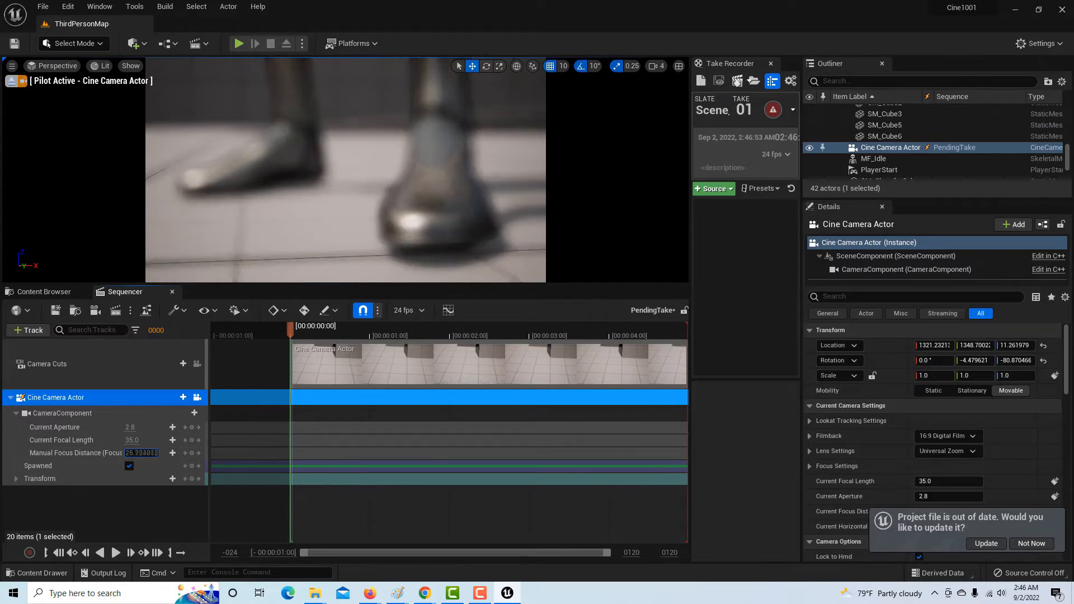
Step: Enter camera focus values 42.947182 and 58.826973 to sharpen Quinn's shoe
type("42.947182")
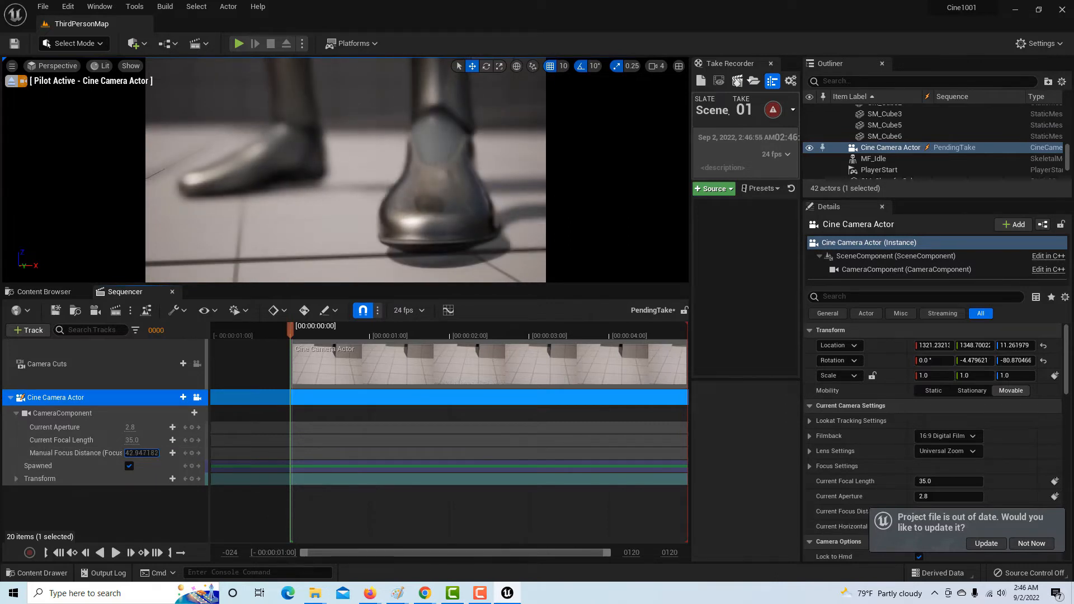
type("58.826973")
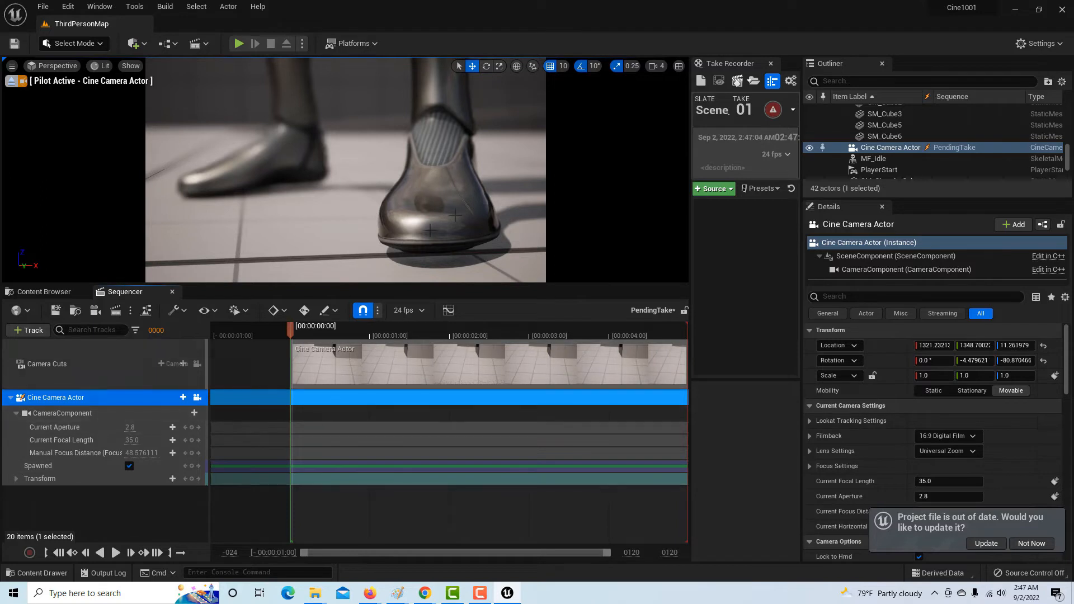
mouse_move(137, 427)
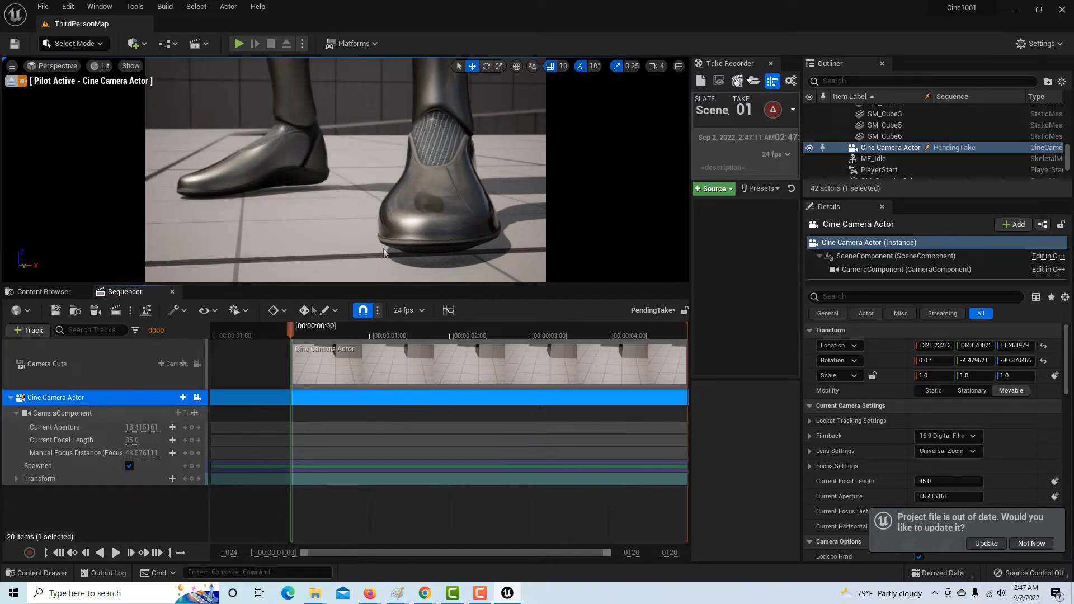
mouse_move(134, 425)
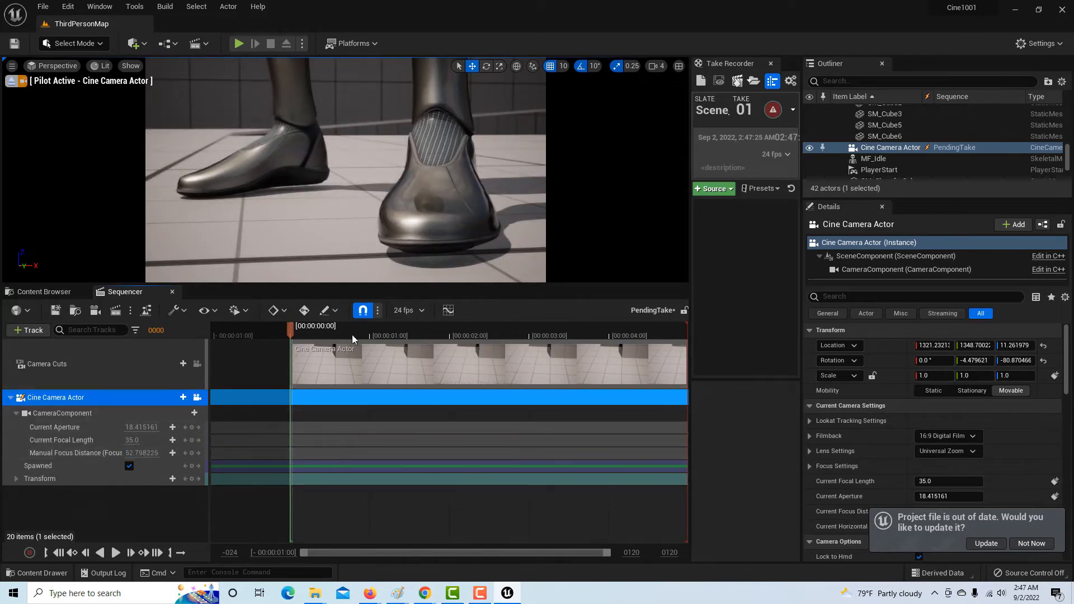
mouse_move(96, 453)
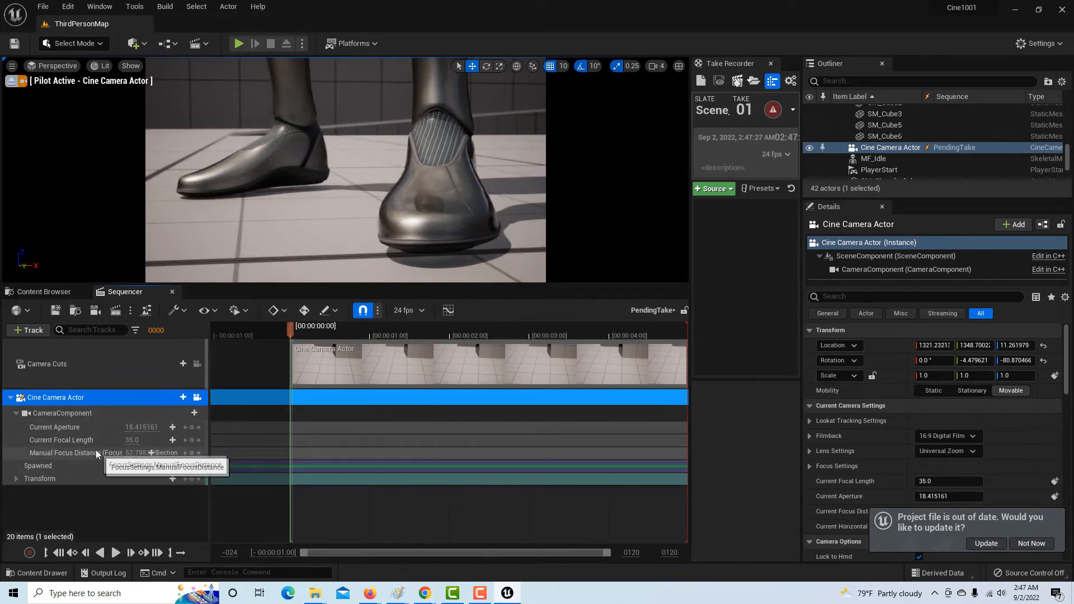
Step: Key Manual Focus Distance at the first frame, then select the Transform track
left_click(907, 269)
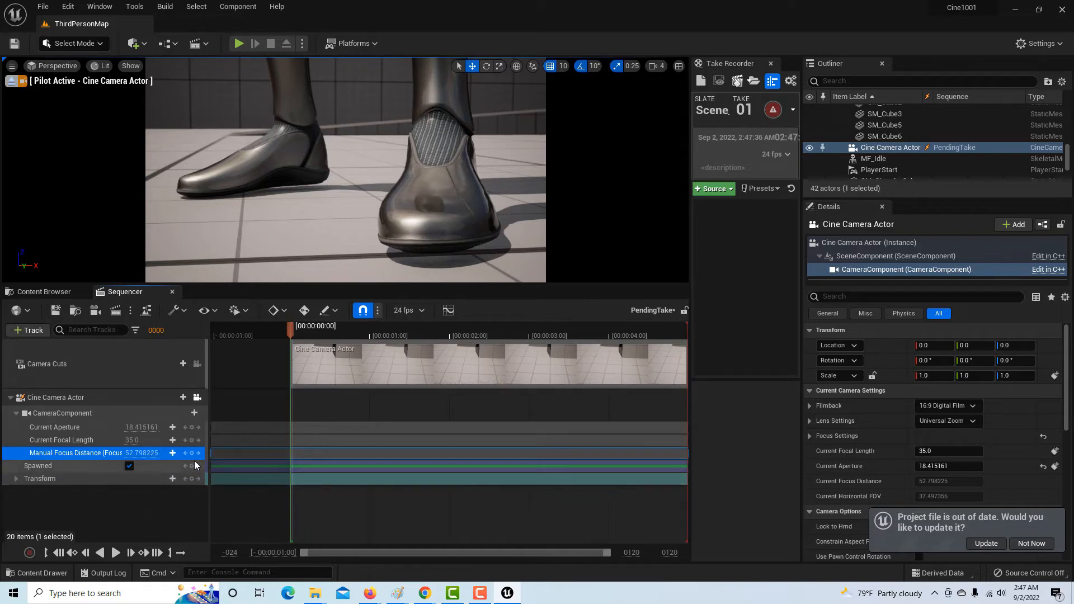
mouse_move(172, 453)
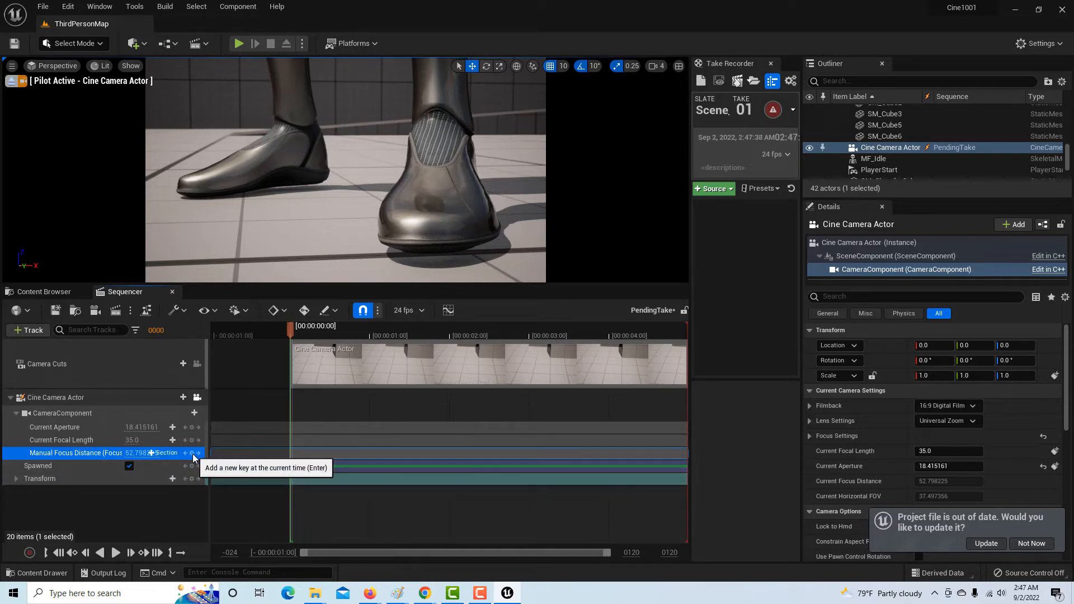
left_click(172, 453)
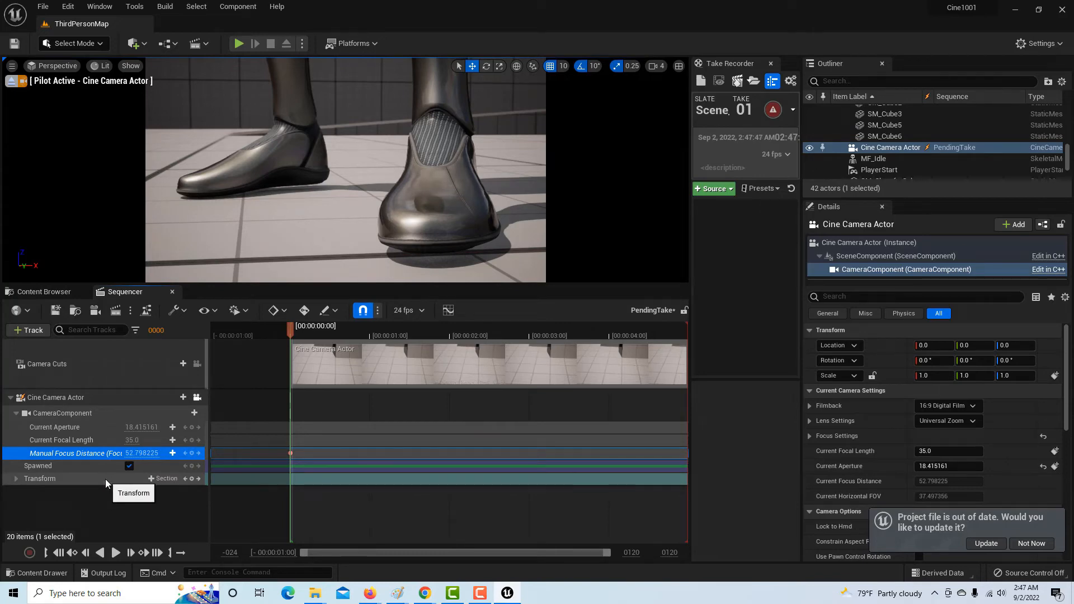
left_click(39, 479)
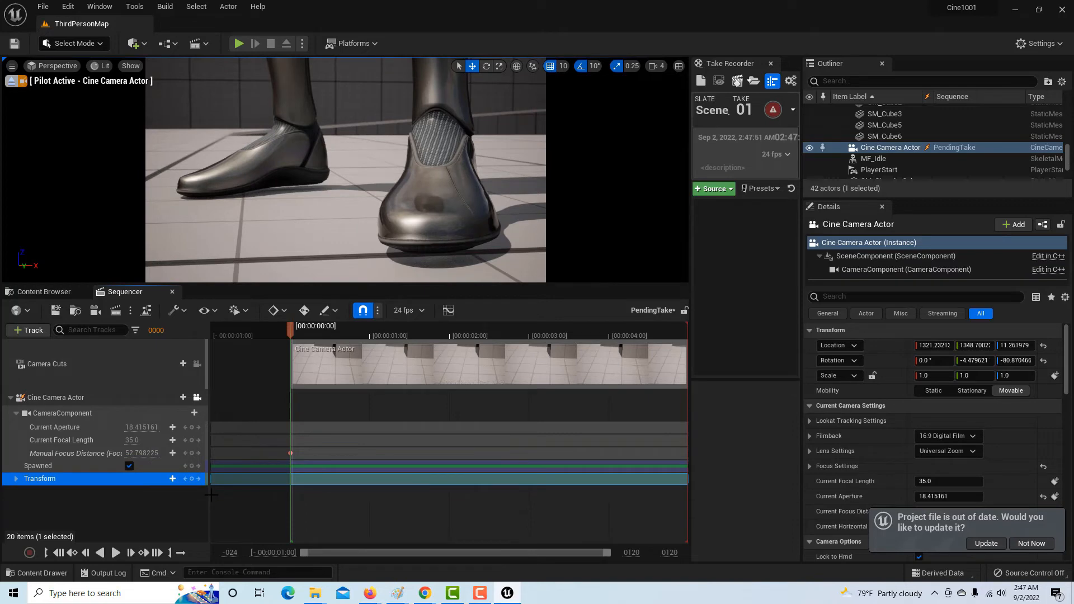
mouse_move(175, 478)
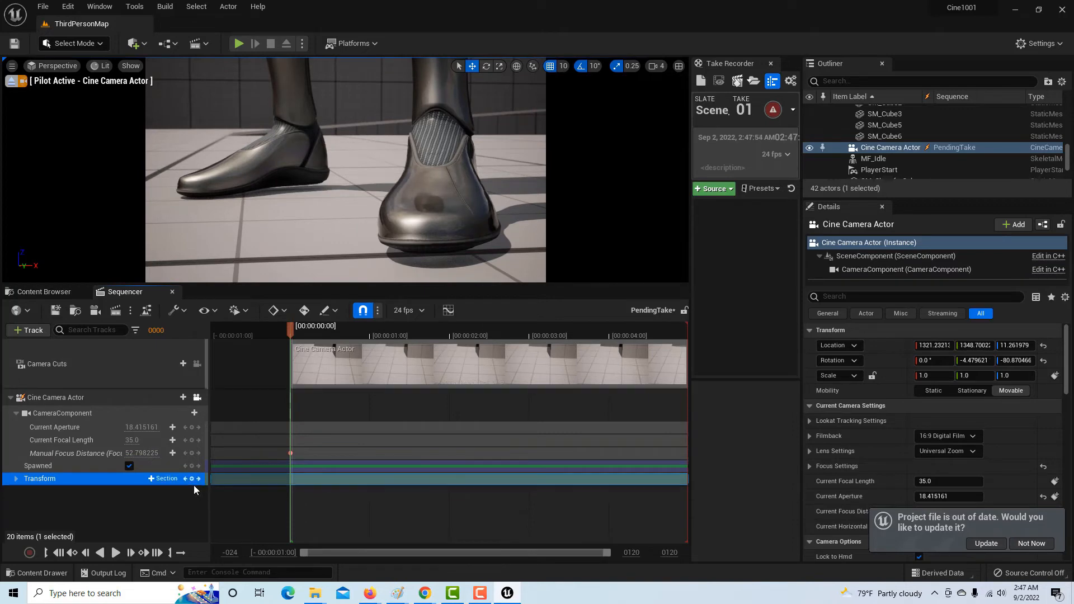
mouse_move(192, 478)
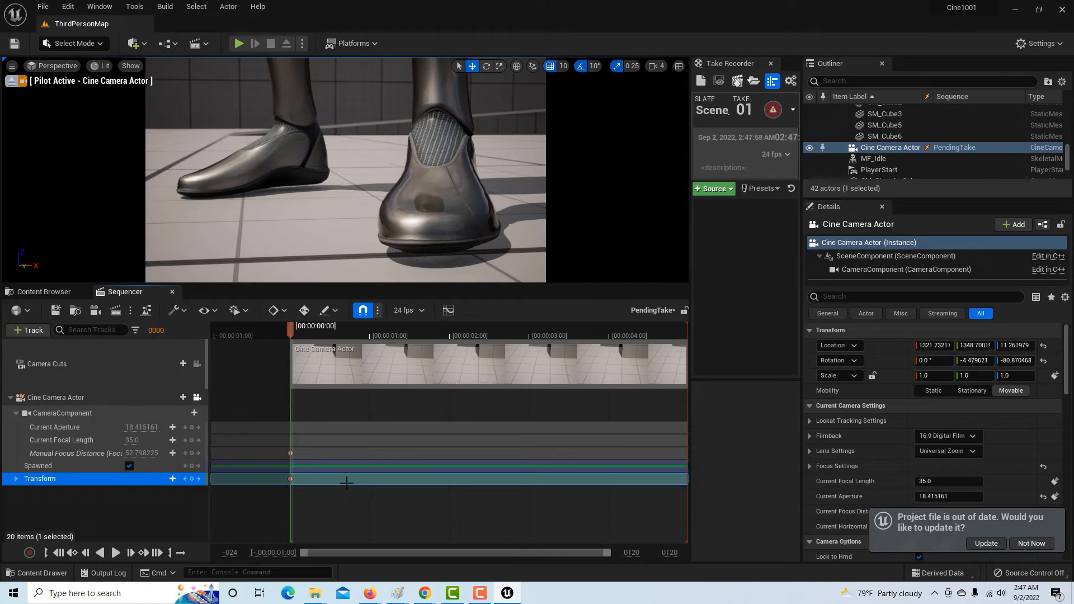
mouse_move(305, 311)
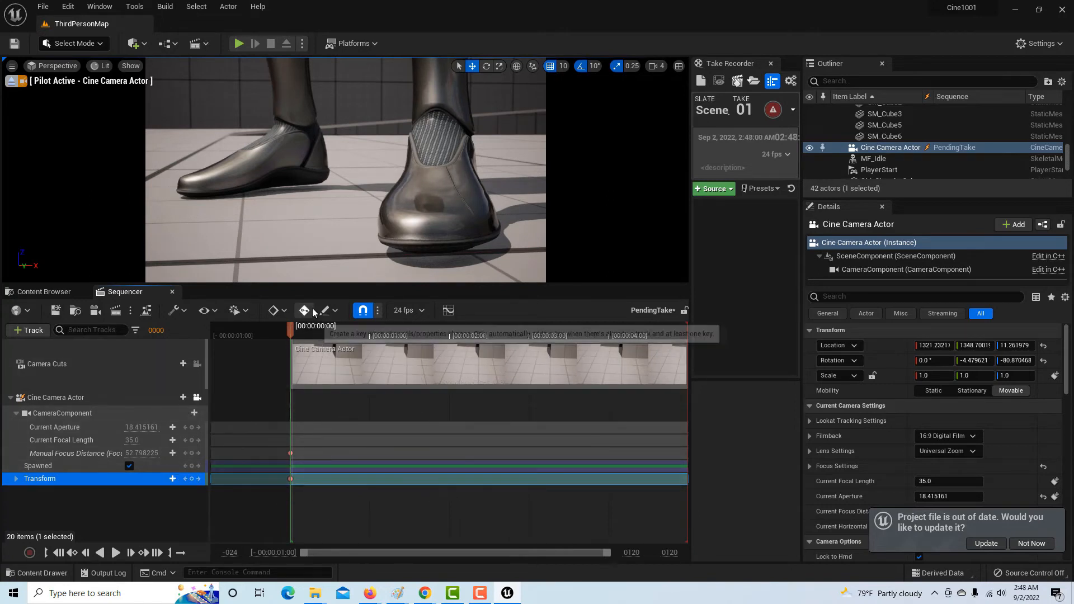
mouse_move(304, 310)
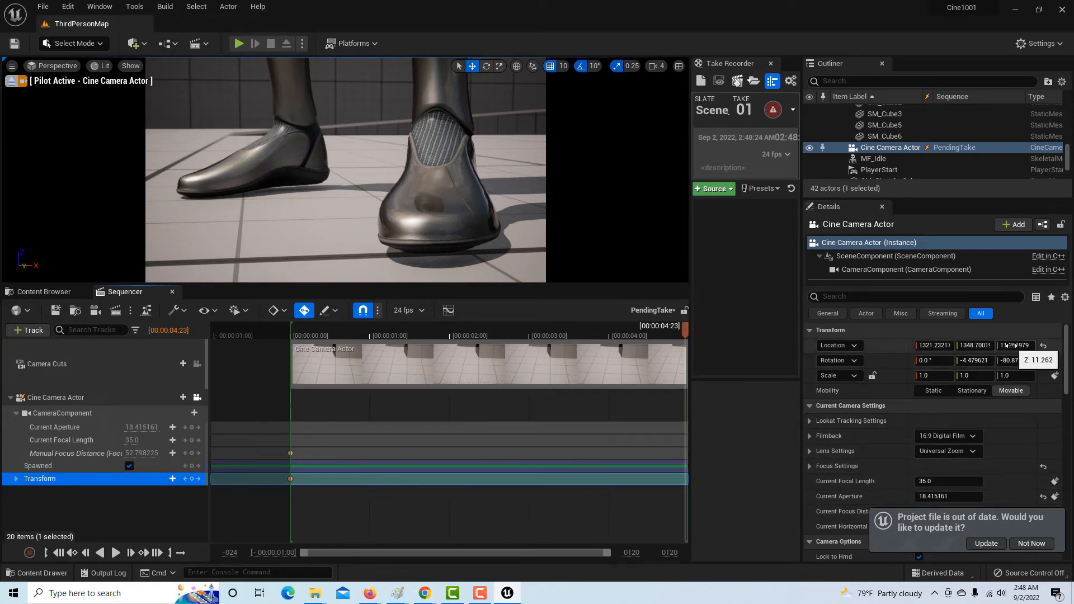
mouse_move(918, 171)
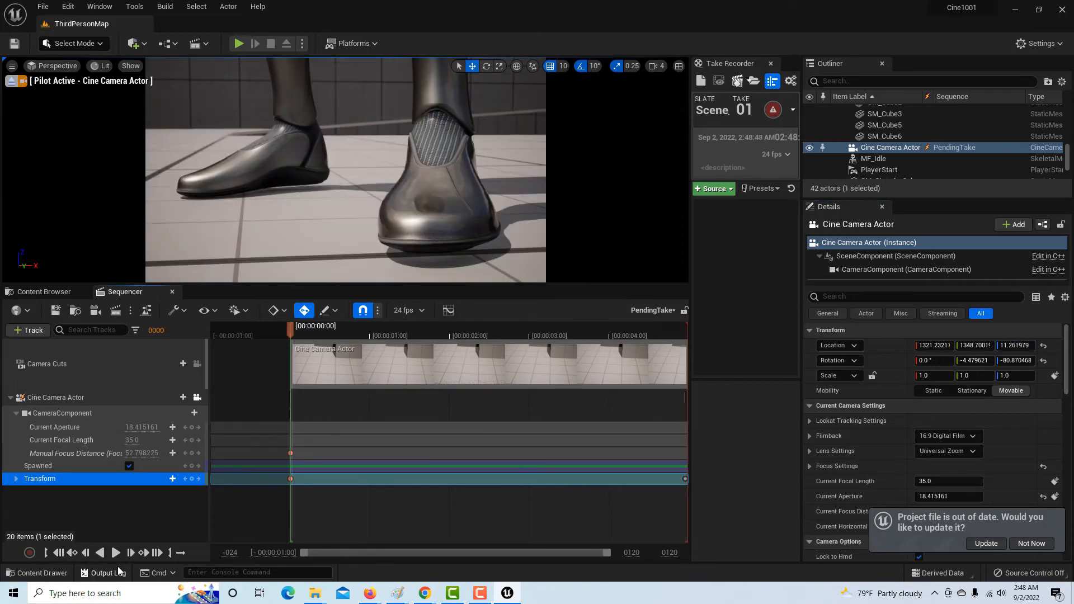
Step: Play the sequence so the camera pans from Quinn's feet up to her head at height 173
left_click(116, 552)
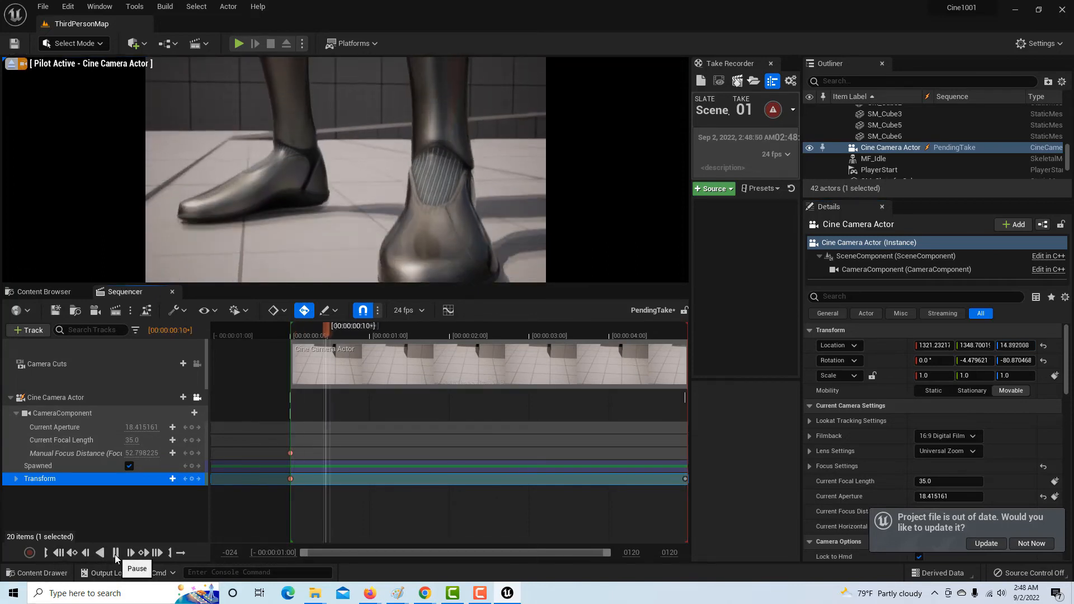
left_click(116, 553)
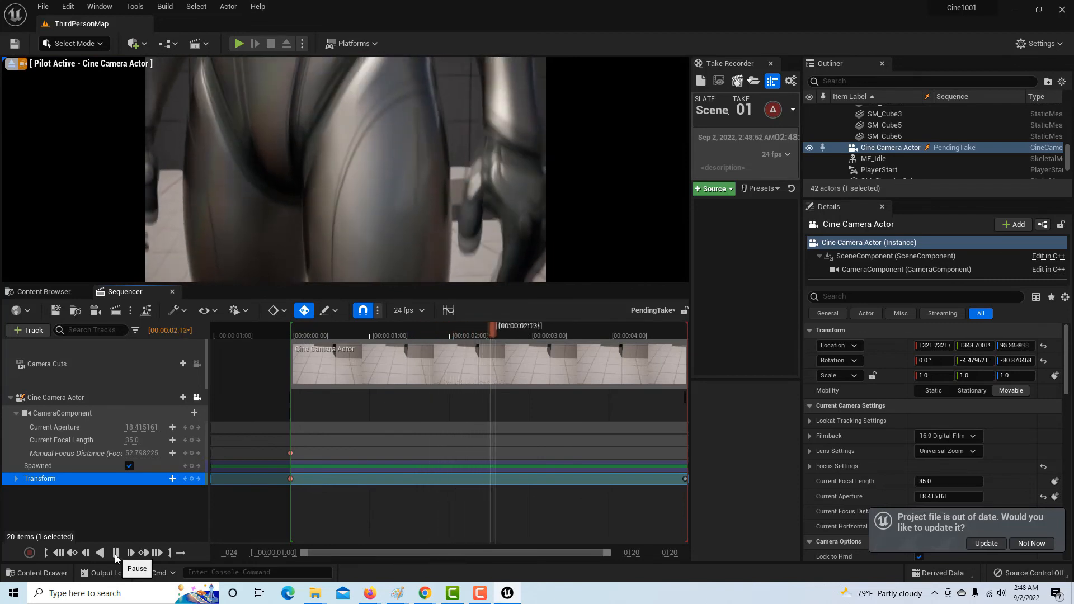
left_click(116, 552)
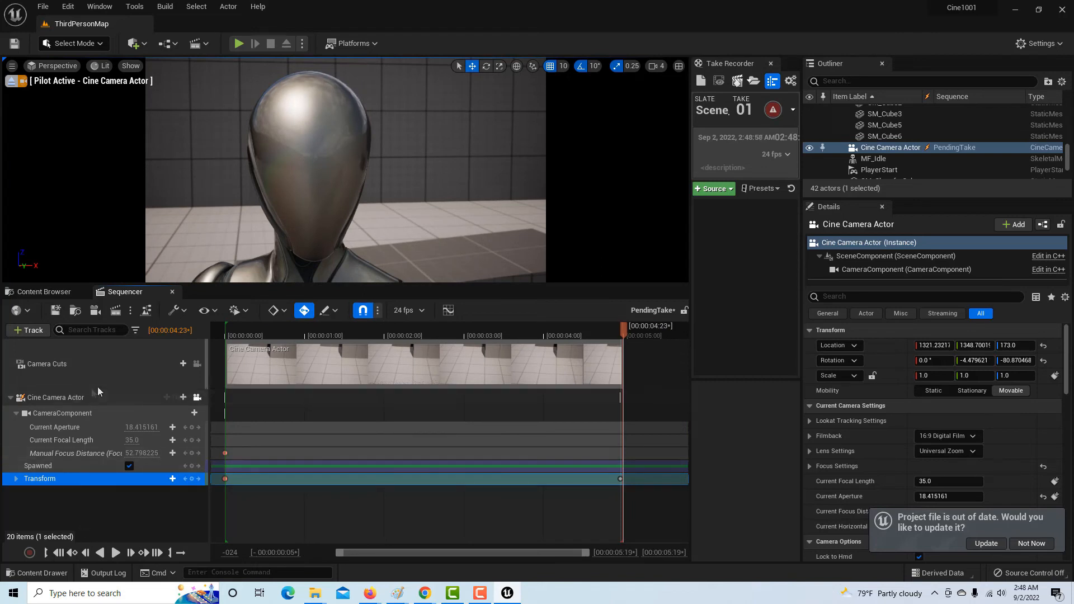
mouse_move(116, 310)
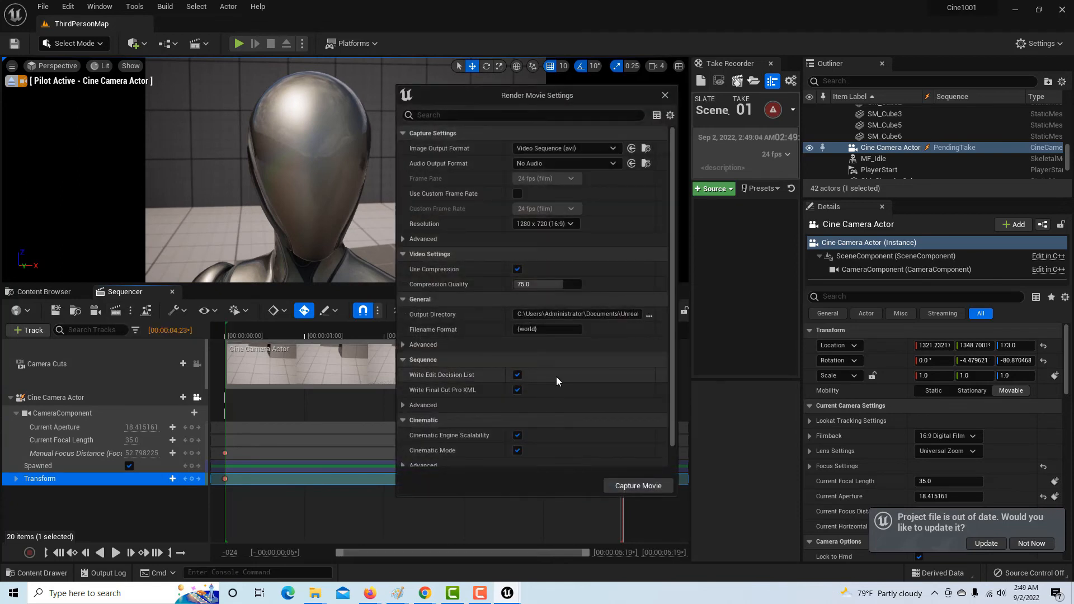
mouse_move(596, 147)
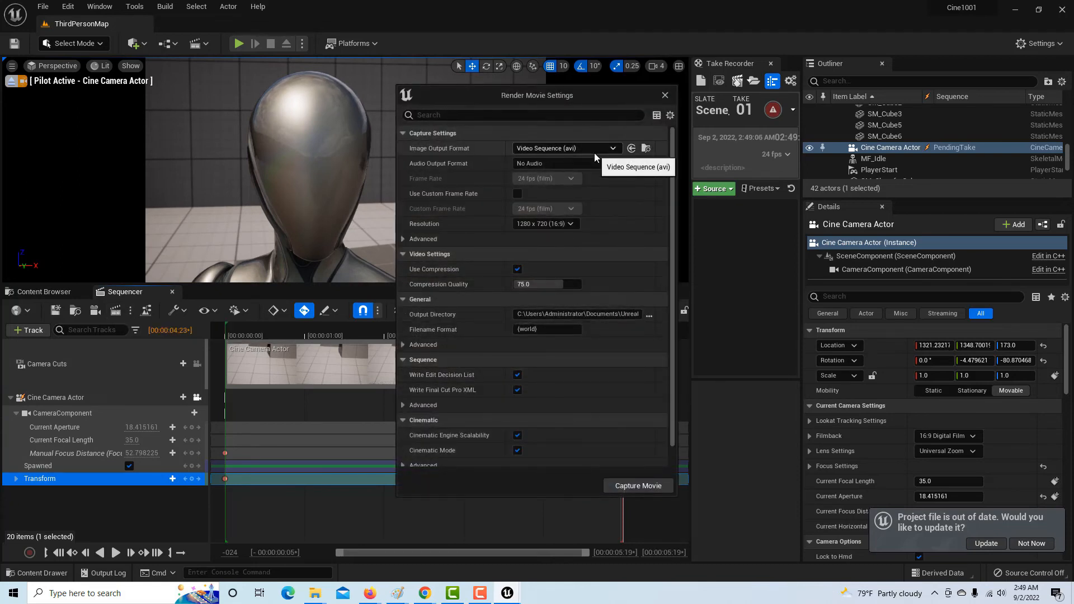
Step: Set the movie output format to Image Sequence (png) and check the output directory without changing it
left_click(612, 147)
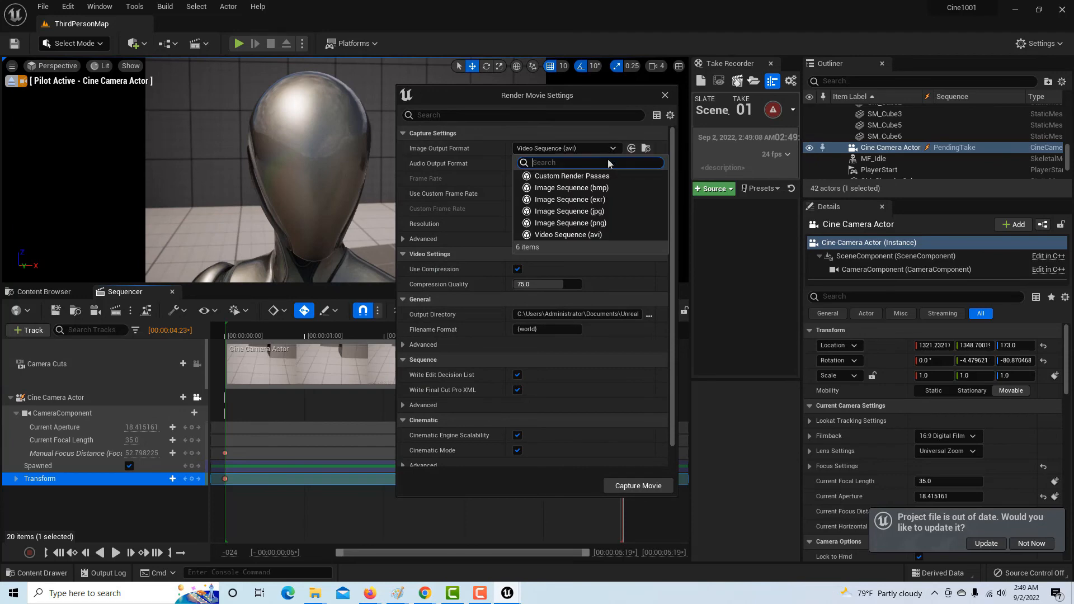
left_click(569, 222)
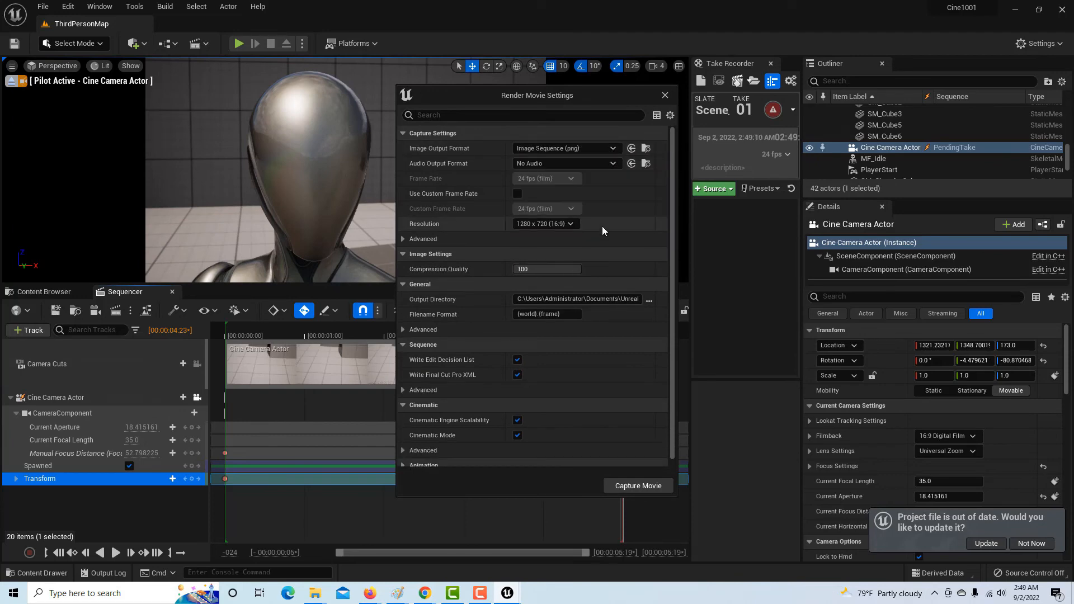
left_click(648, 300)
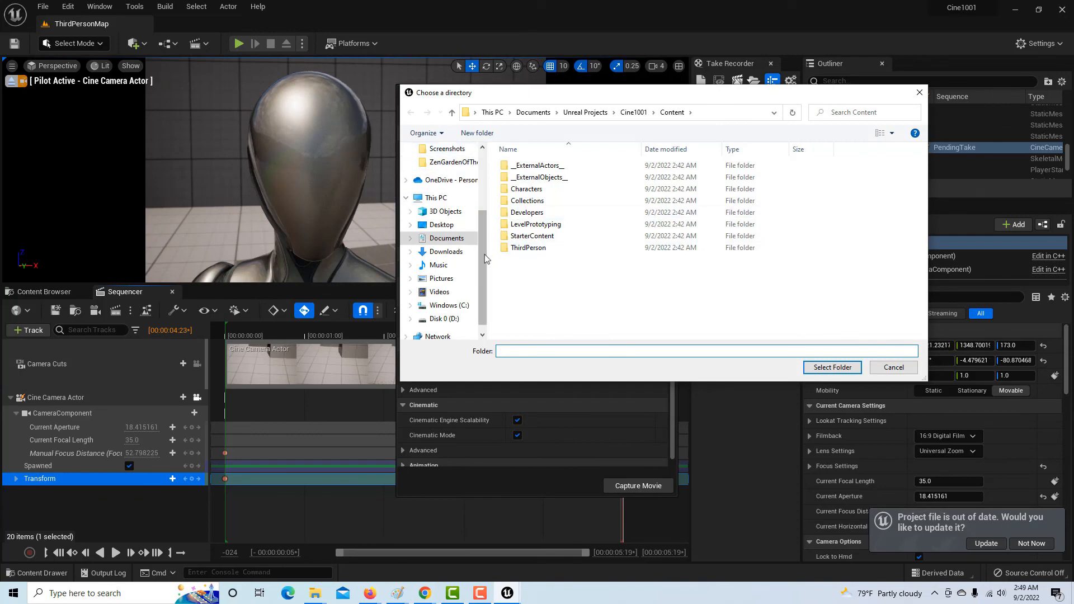
mouse_move(894, 367)
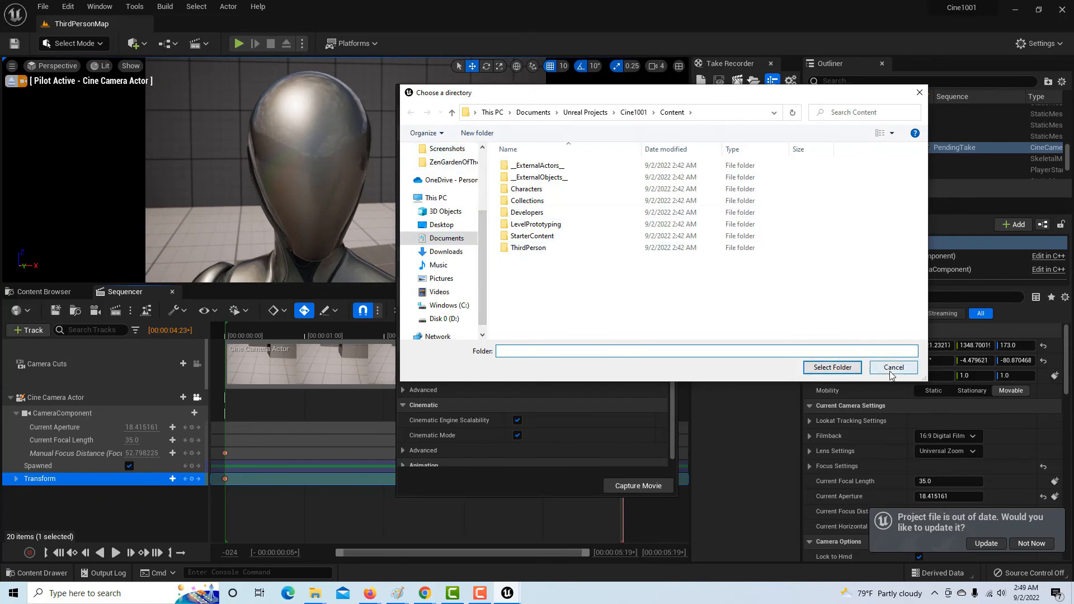
left_click(893, 367)
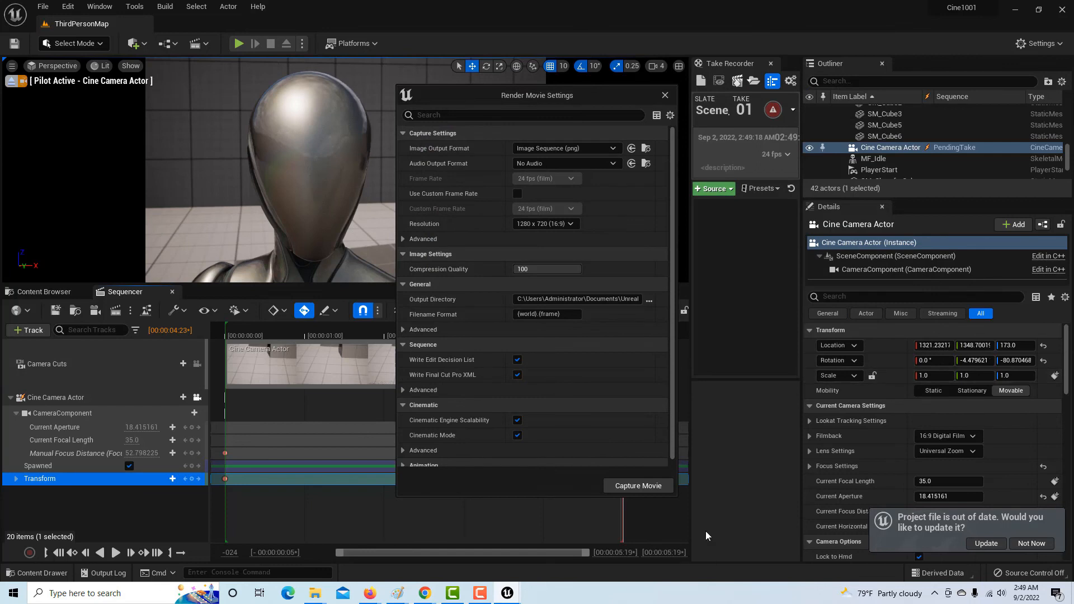